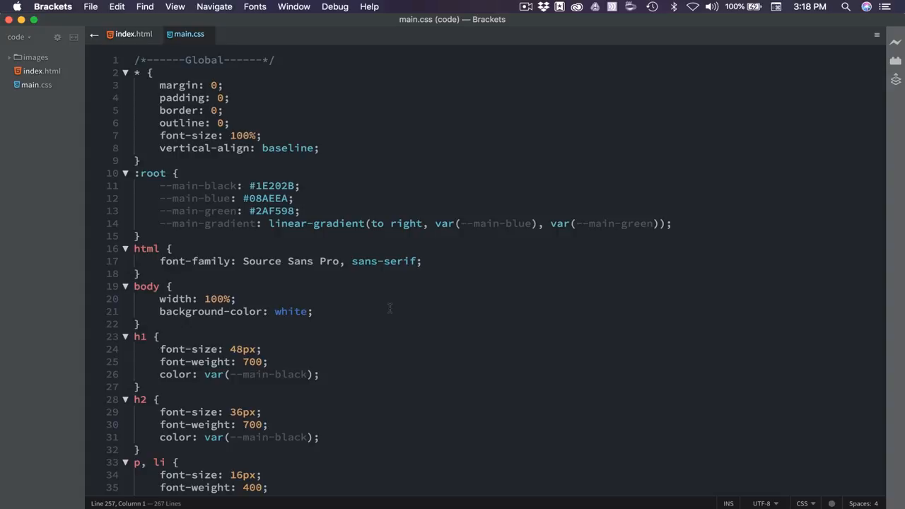
- Review the narrowed Movies page for overlapping headings, then return to main.css below the responsive comment
scroll("down", 3)
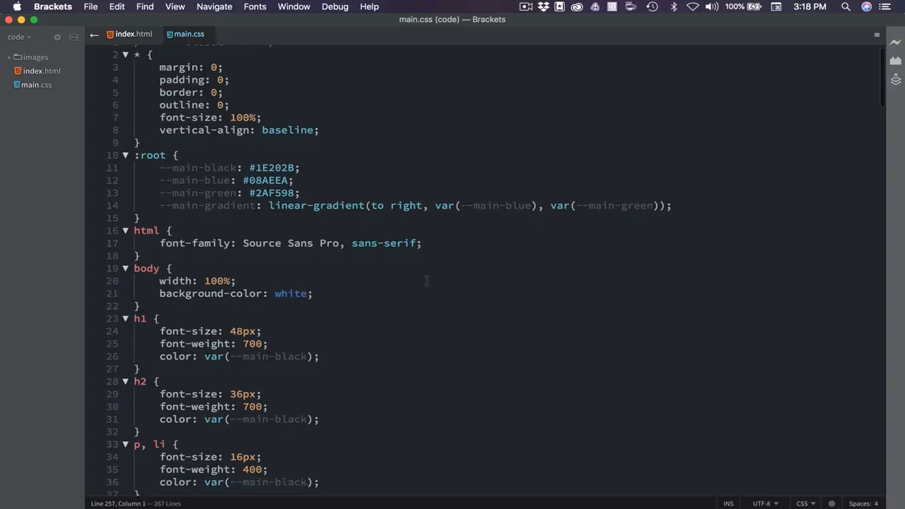
scroll("down", 3)
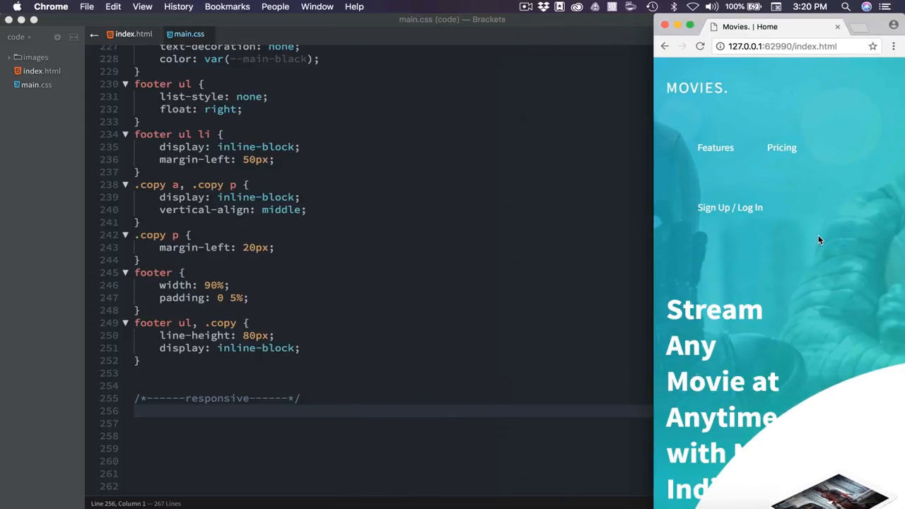
scroll("down", 3)
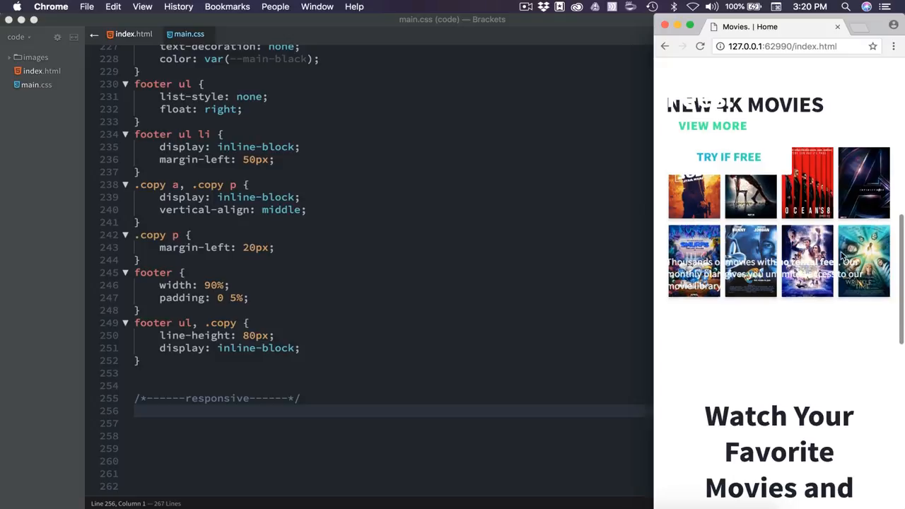
scroll("down", 3)
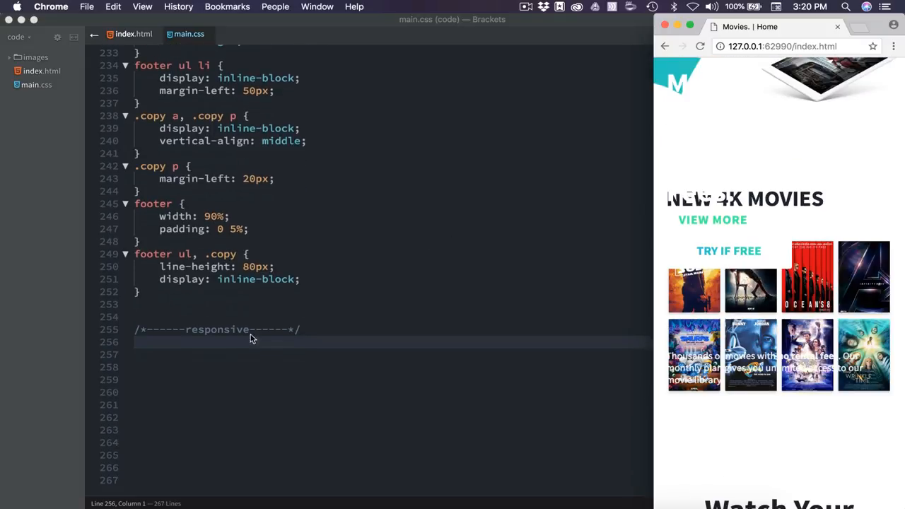
left_click(235, 342)
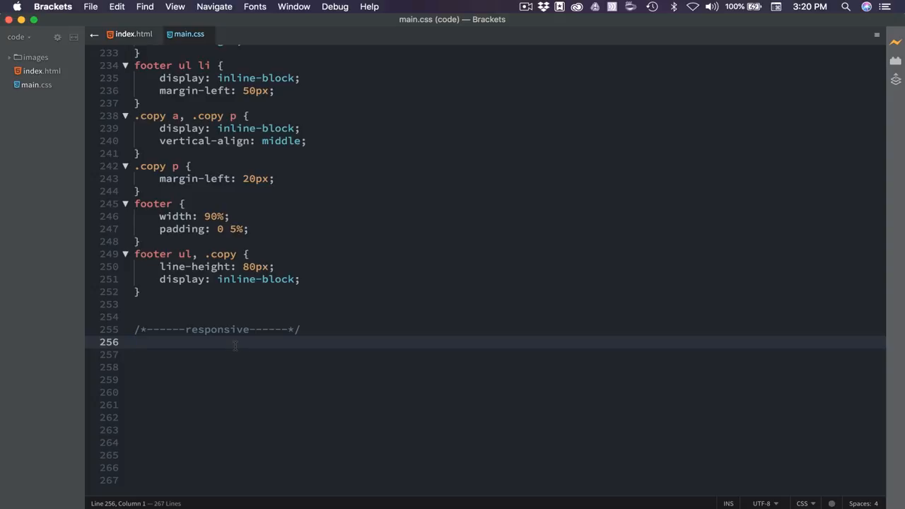
- Write a max-width: 1200px media query and begin a body rule inside it
type("@")
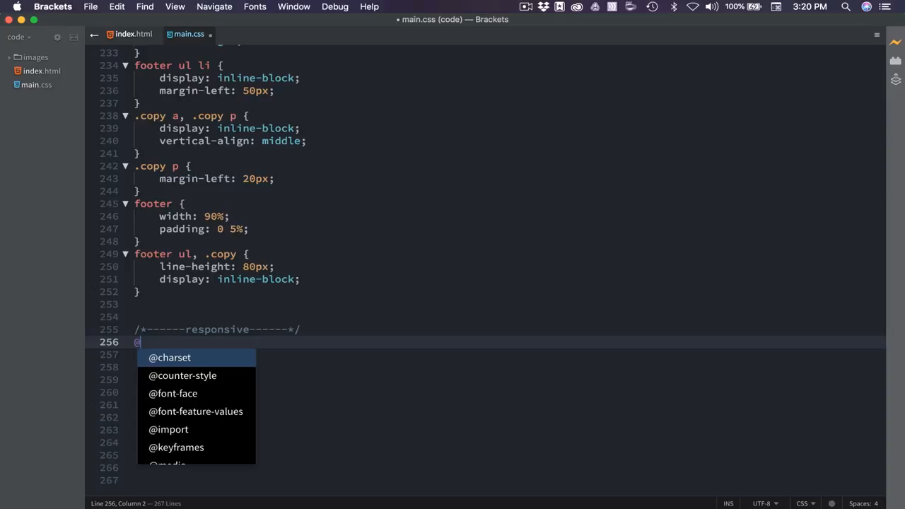
type("media only screen and (")
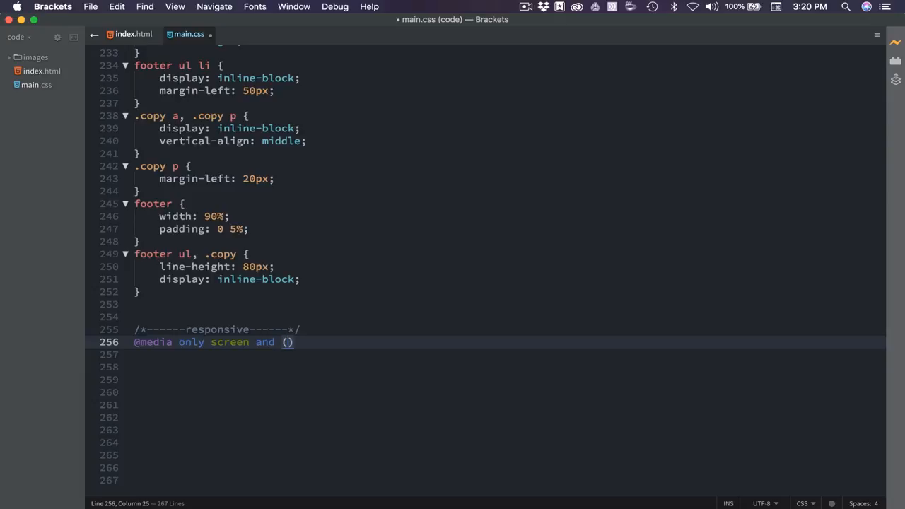
type("max-width")
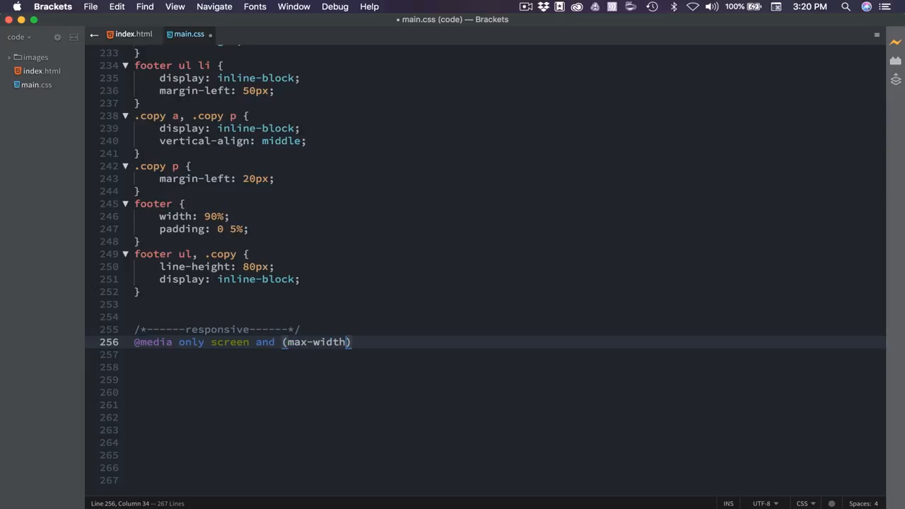
type(": 12")
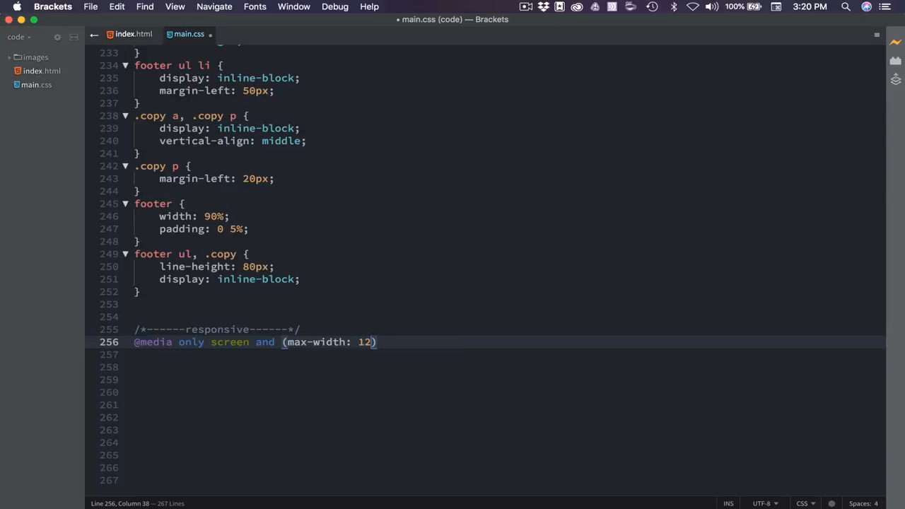
type("00px)")
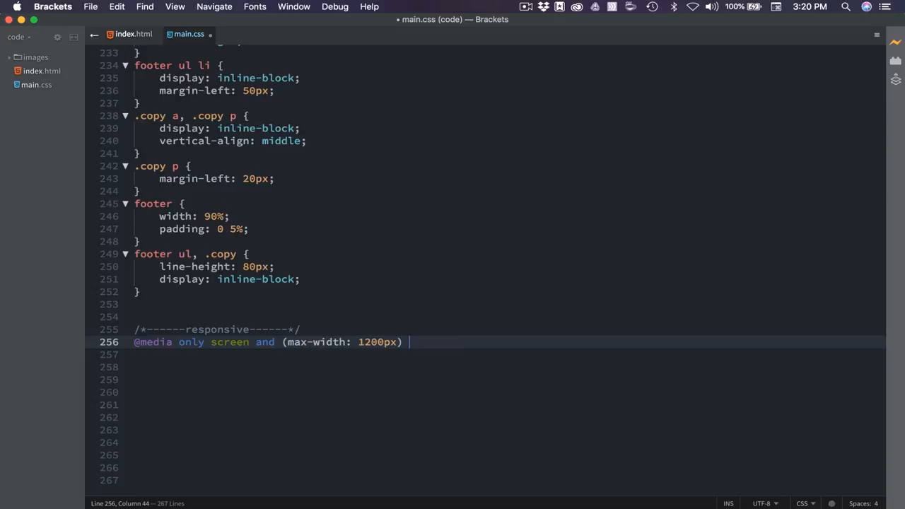
type("{")
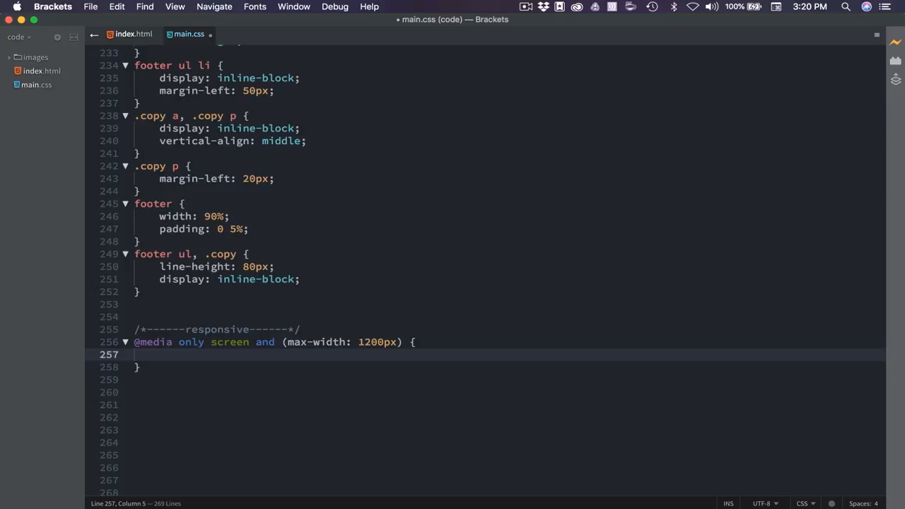
scroll("down", 3)
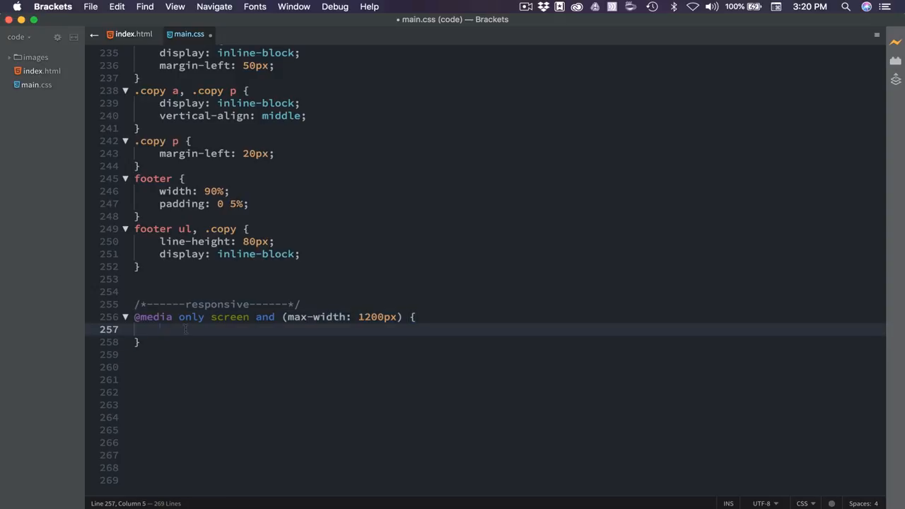
type("body {")
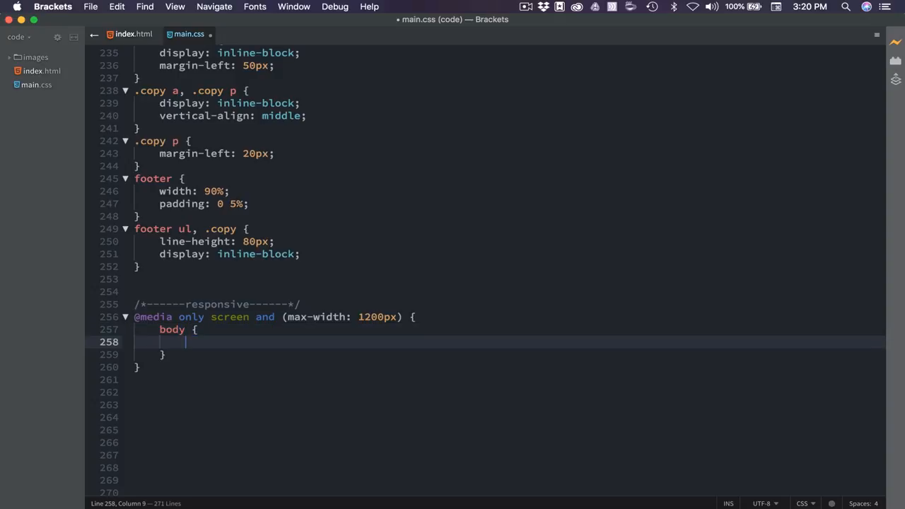
type("bac")
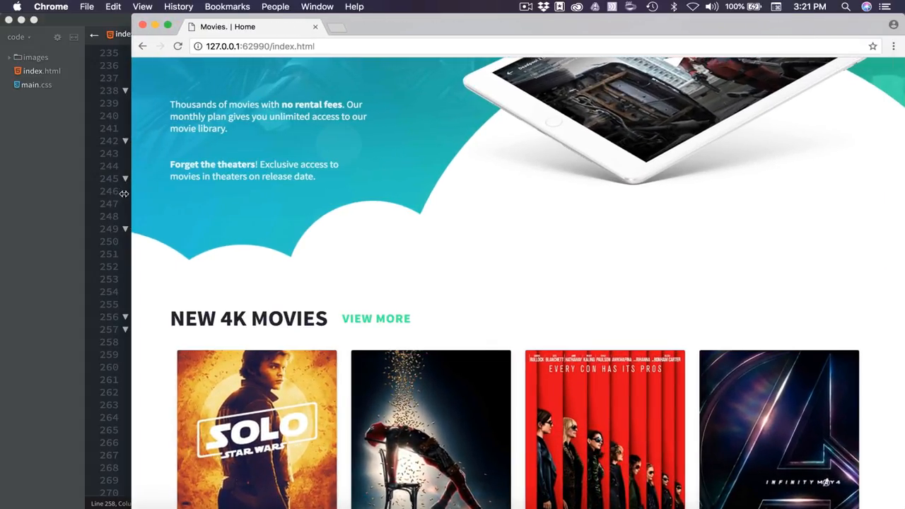
- Scroll through the full-width Movies preview in Chrome to inspect the layout
scroll("up", 3)
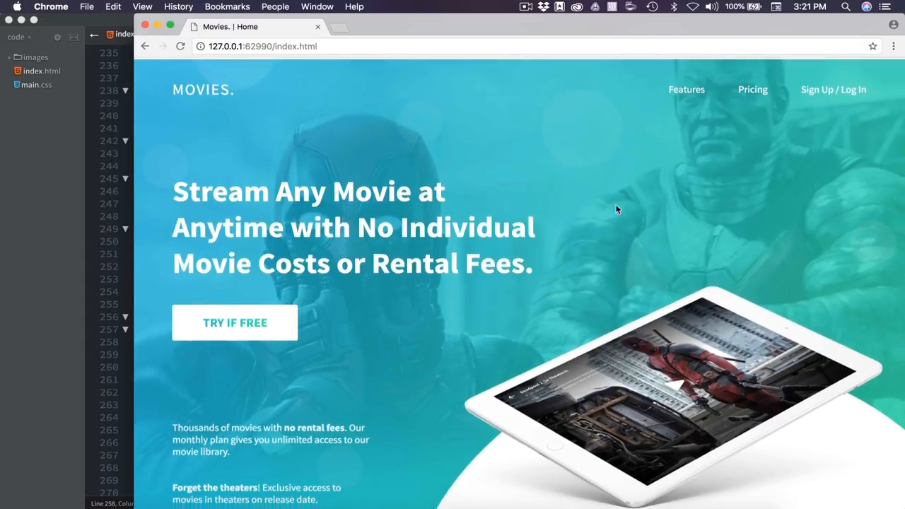
scroll("down", 3)
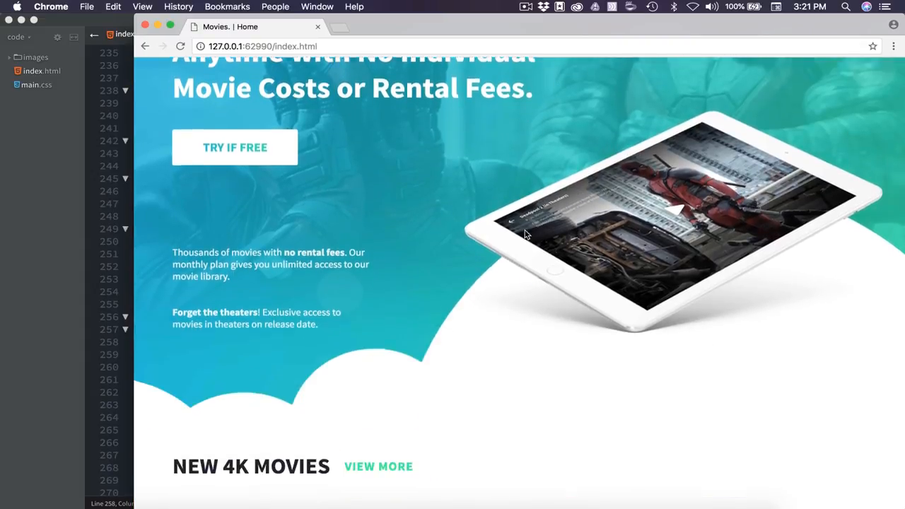
scroll("down", 3)
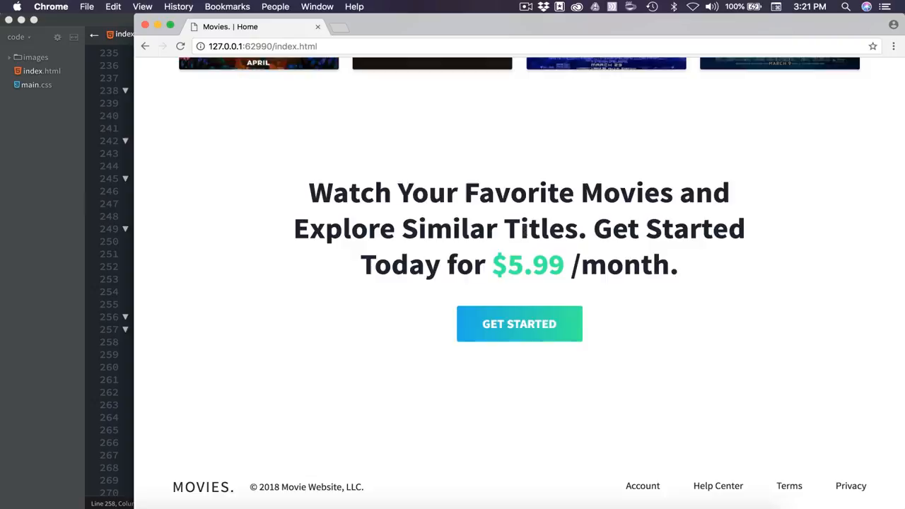
scroll("up", 3)
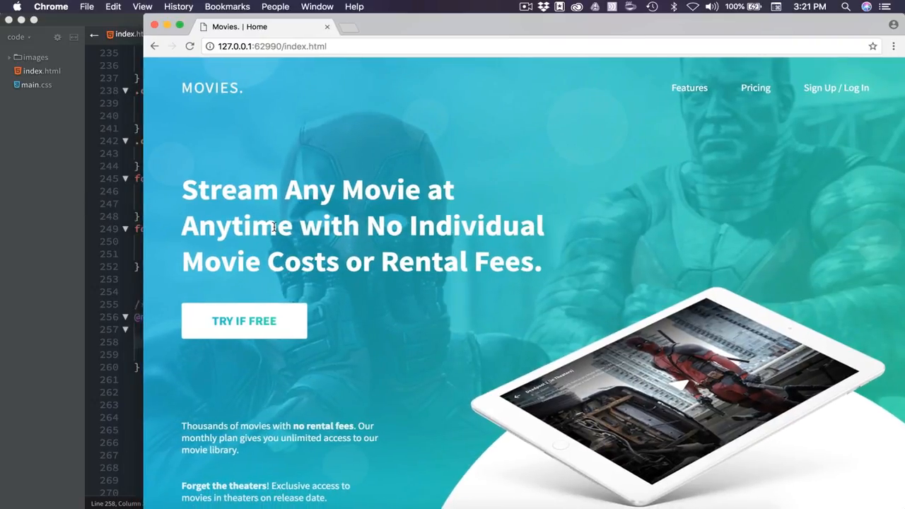
scroll("down", 3)
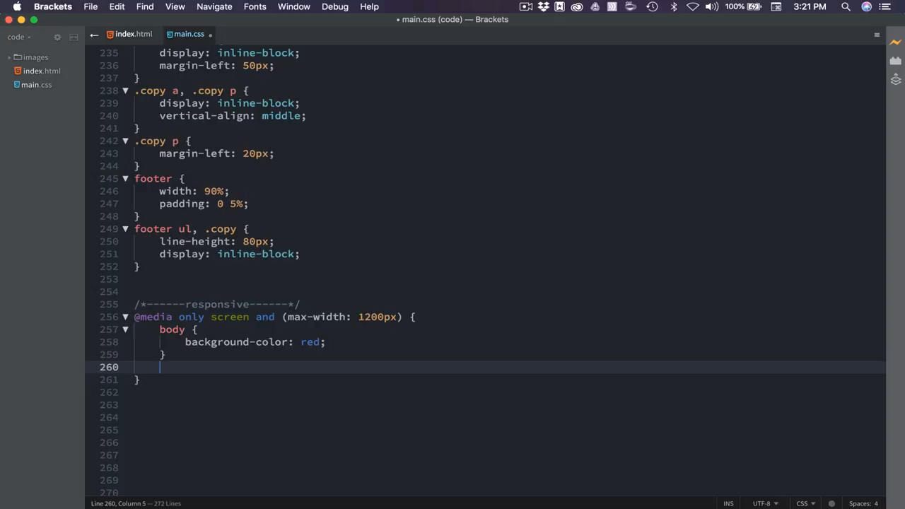
- Add a header rule with height 100vh and min-height 1000px to the 1200px query
scroll("down", 3)
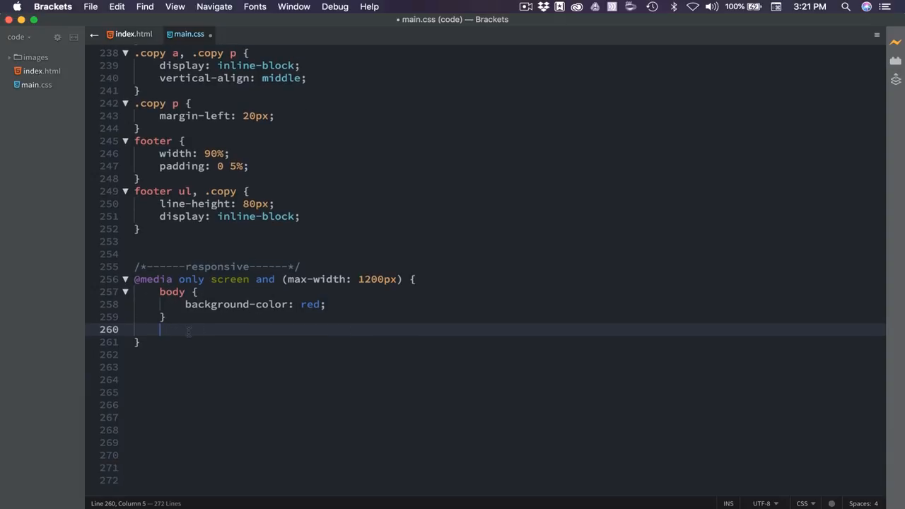
type("hea")
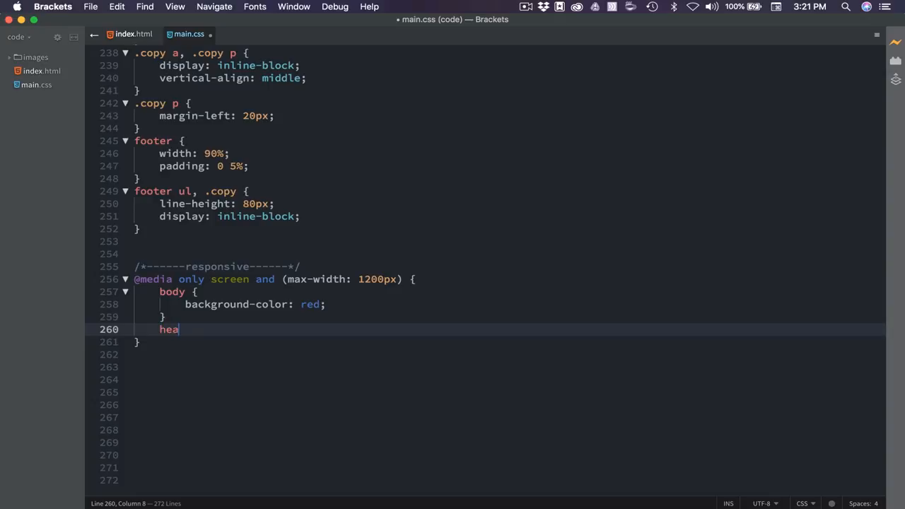
type("der {")
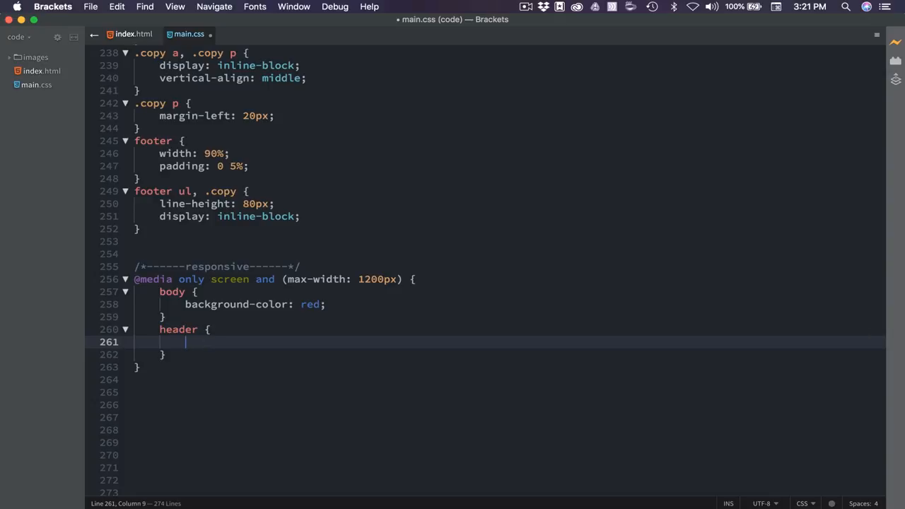
type("height:")
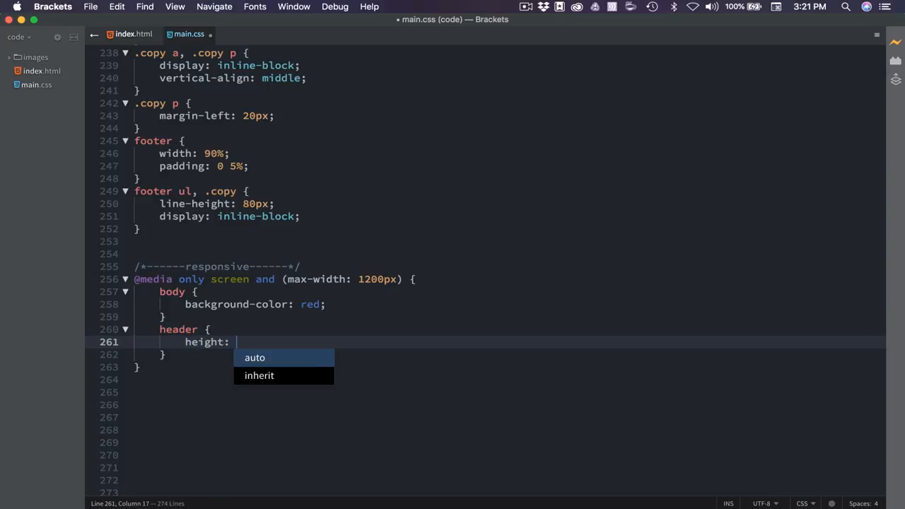
type("100vh")
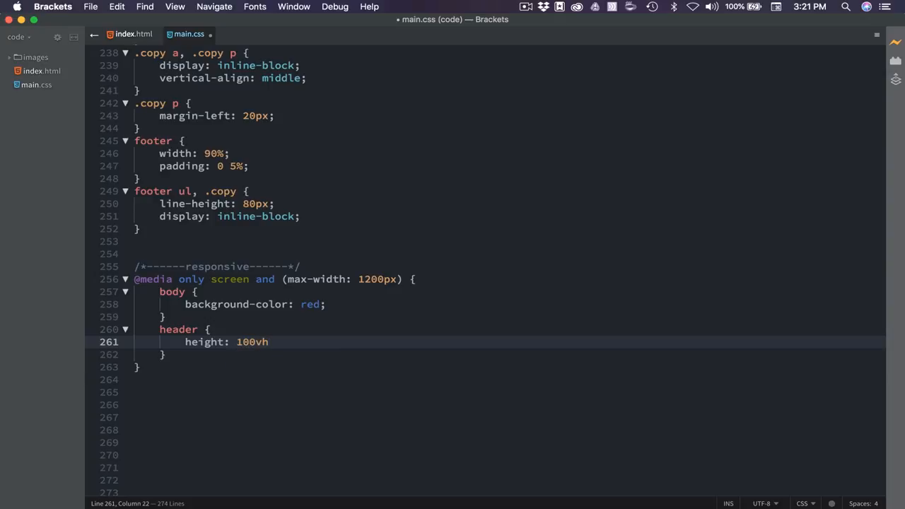
type("m")
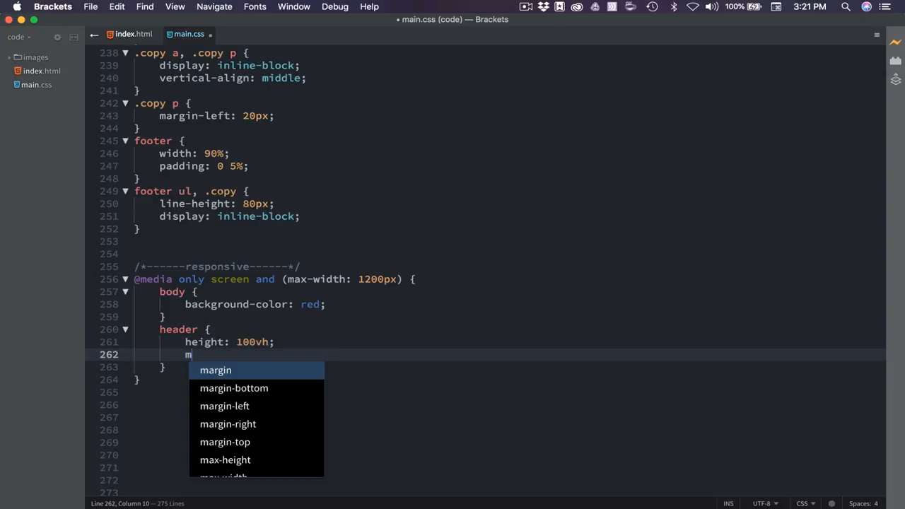
key("Escape")
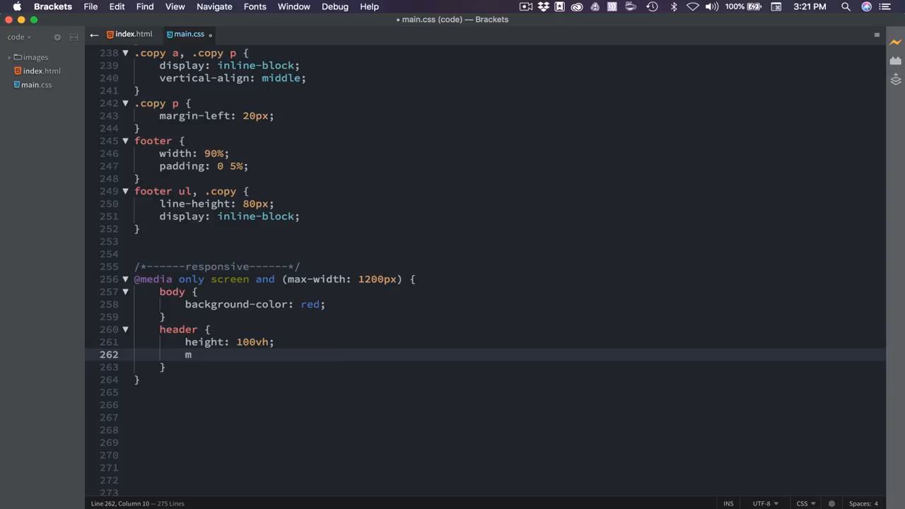
type("in-height: 1")
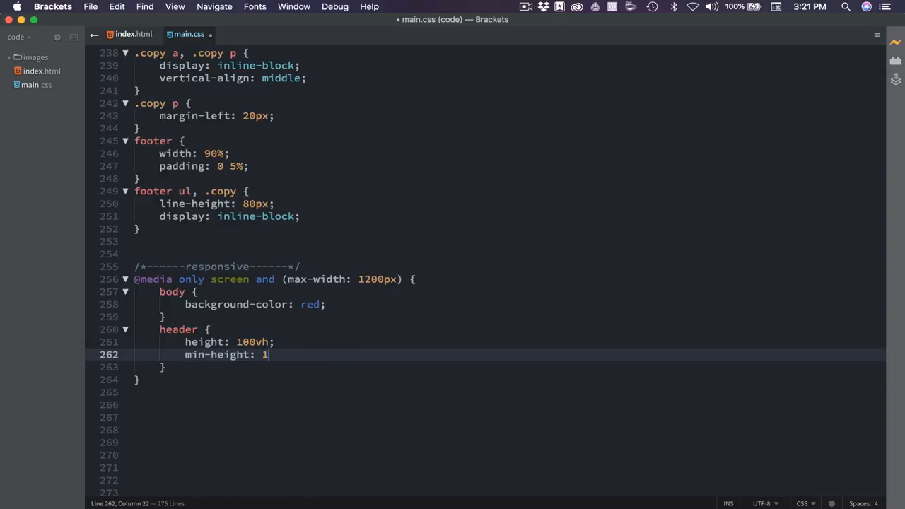
type("000px;")
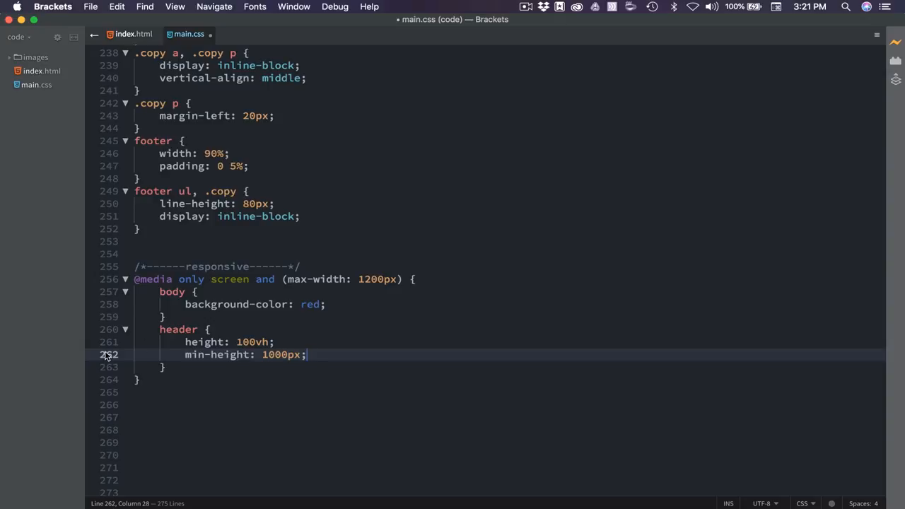
- Add a header h1 rule with margin 50px 0 40px 0
type("header")
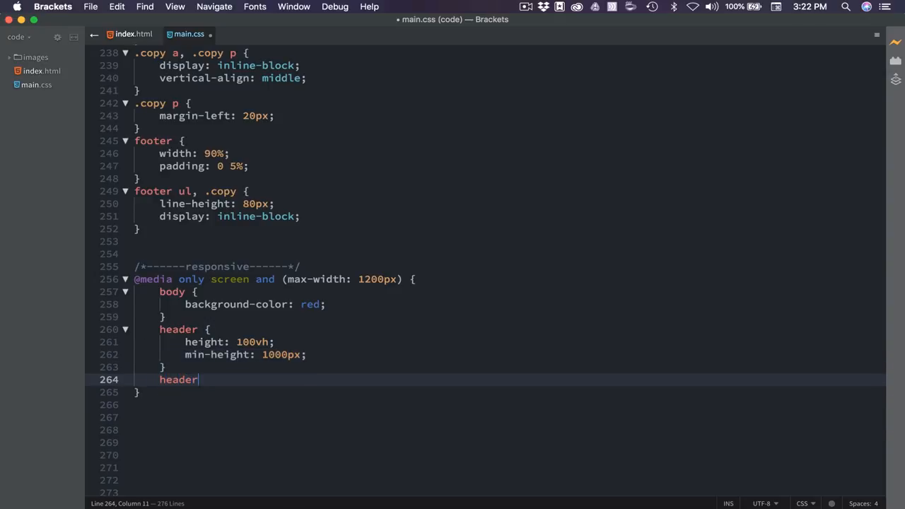
type("h1 {")
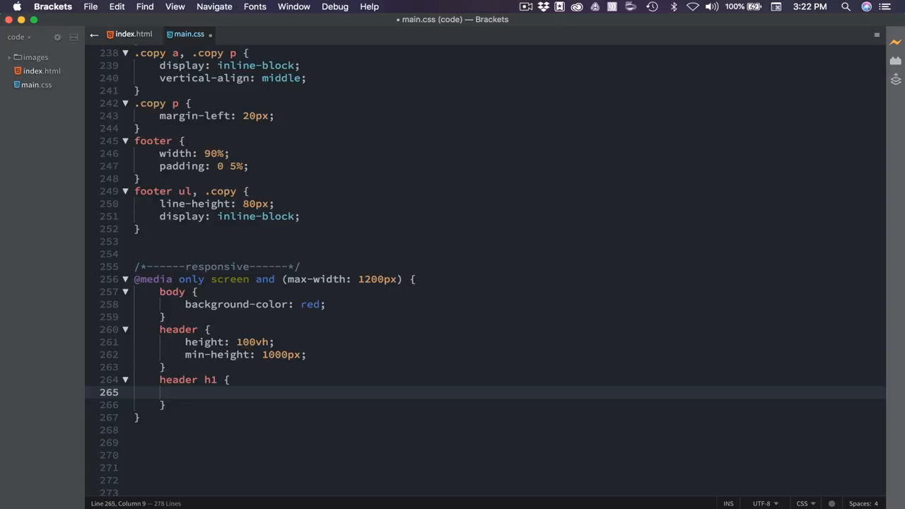
type("margin:")
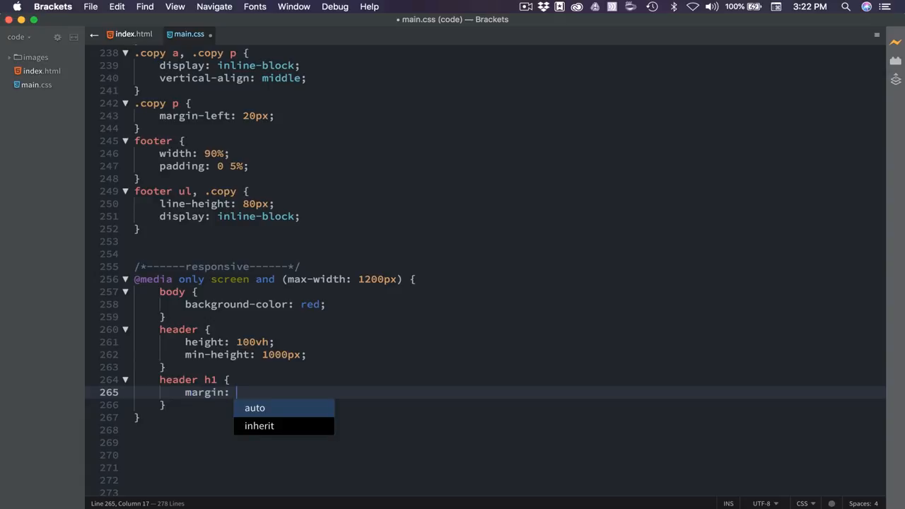
type("50px 0")
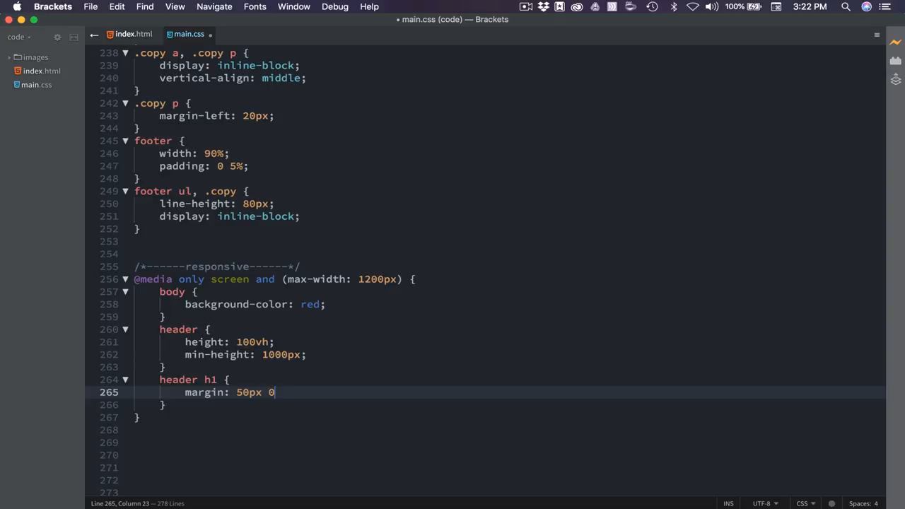
type("40px")
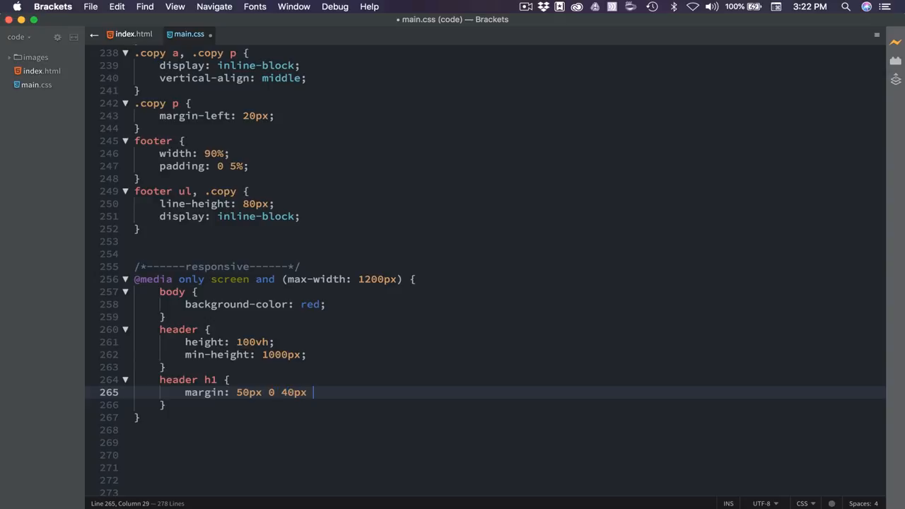
type("0;")
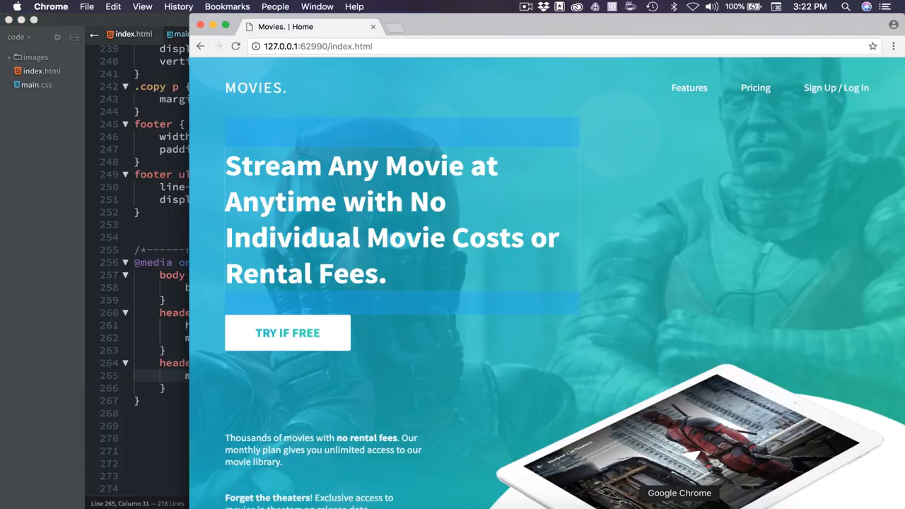
mouse_move(282, 189)
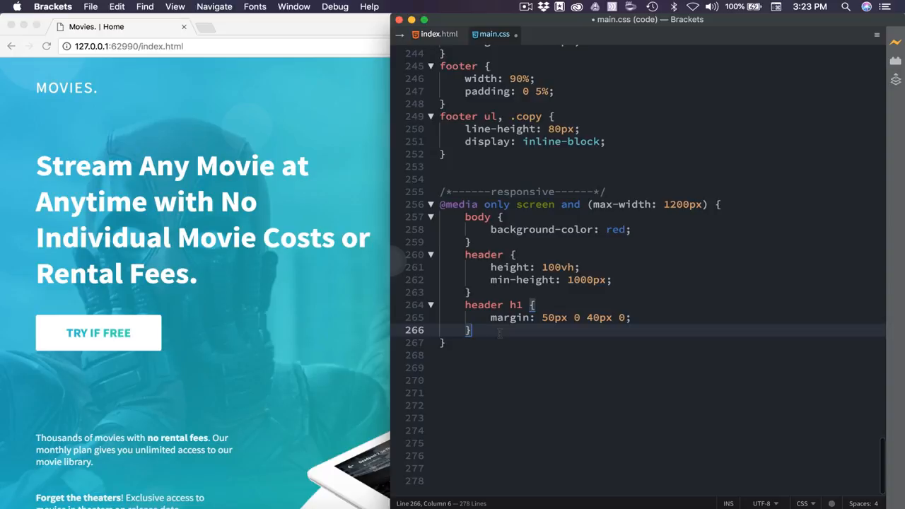
mouse_move(98, 332)
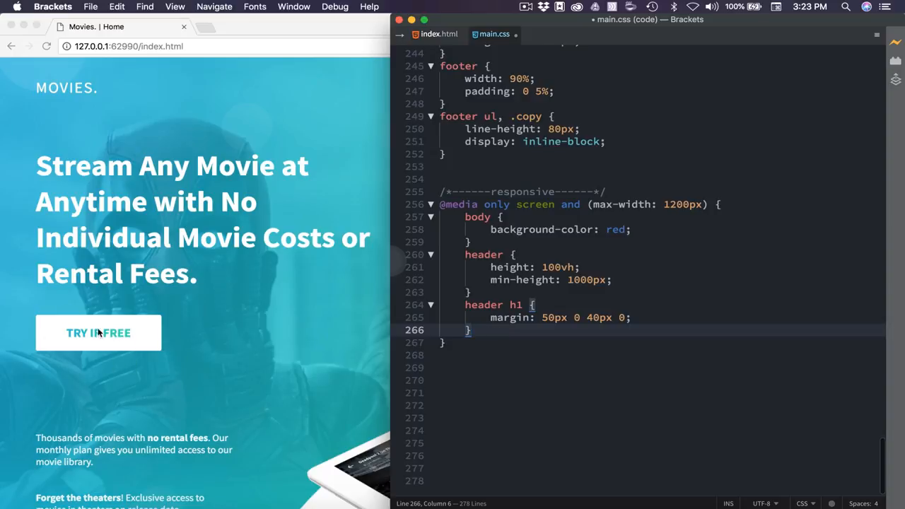
mouse_move(70, 369)
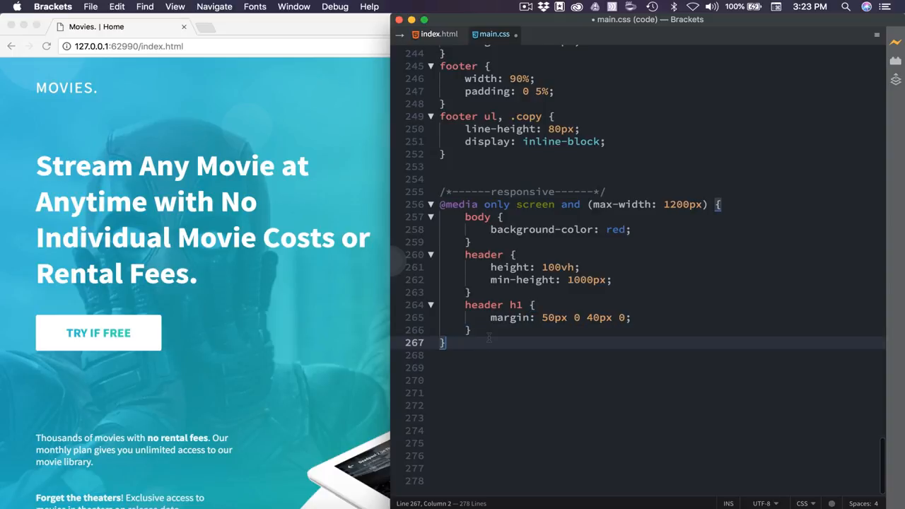
- Start a .btnWhite rule and choose margin-bottom from the code hints
type(".")
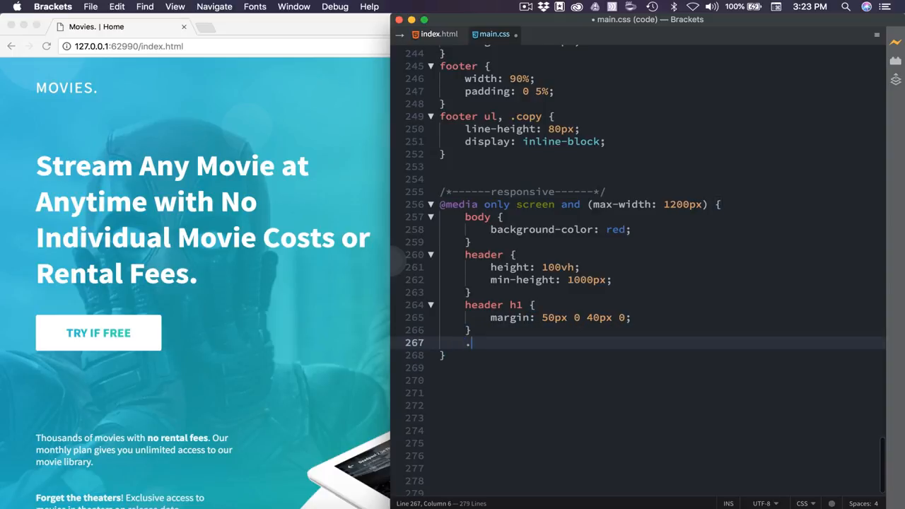
type("btnWh")
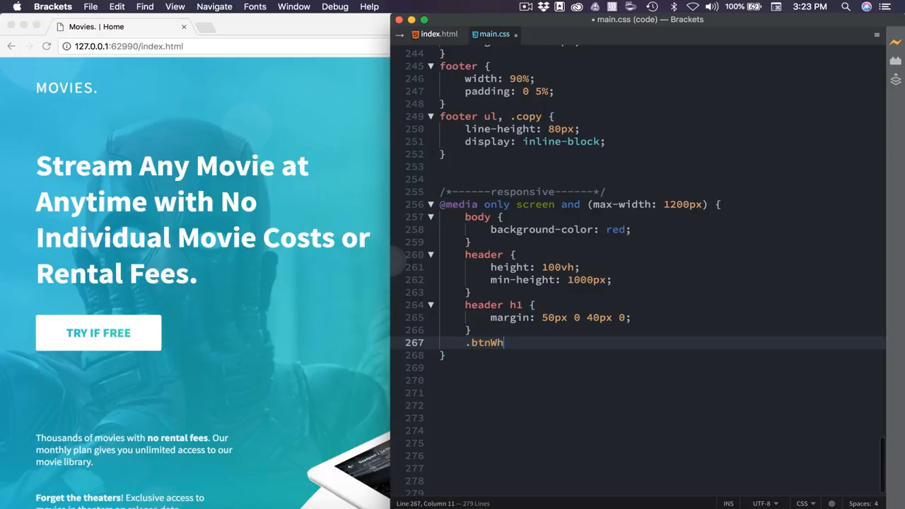
type("ite {")
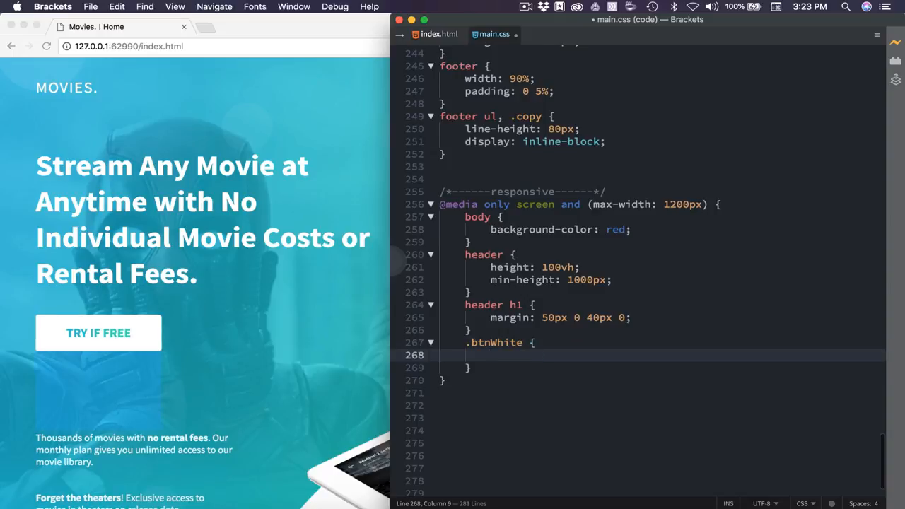
type("mar")
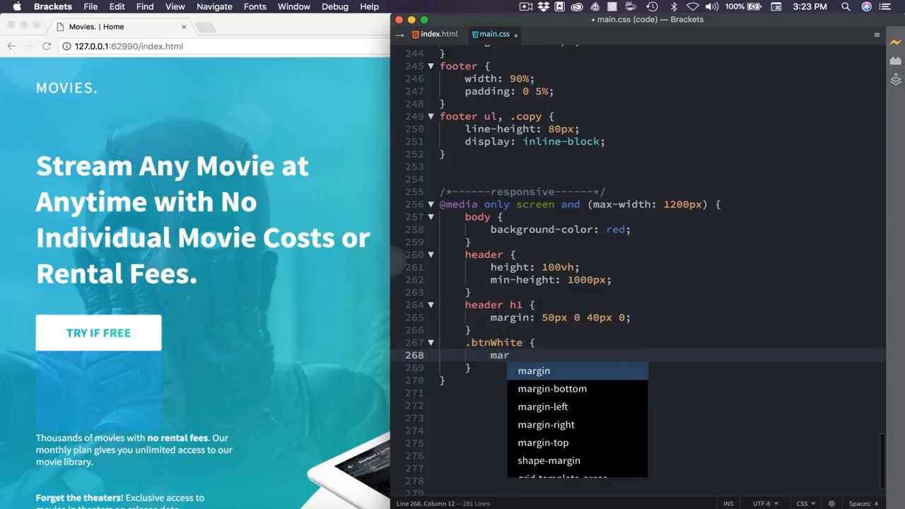
left_click(552, 388)
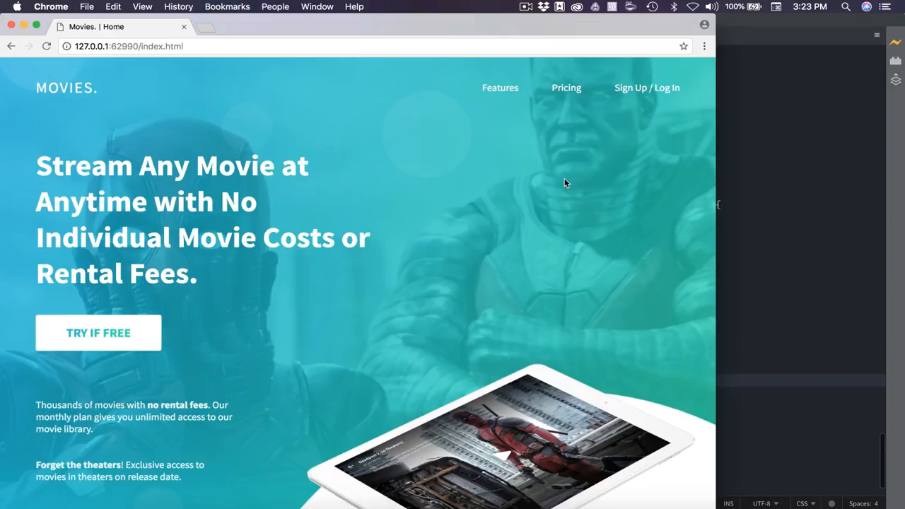
- Scroll the Chrome preview down to the footer, checking the red background behind the posters
scroll("down", 3)
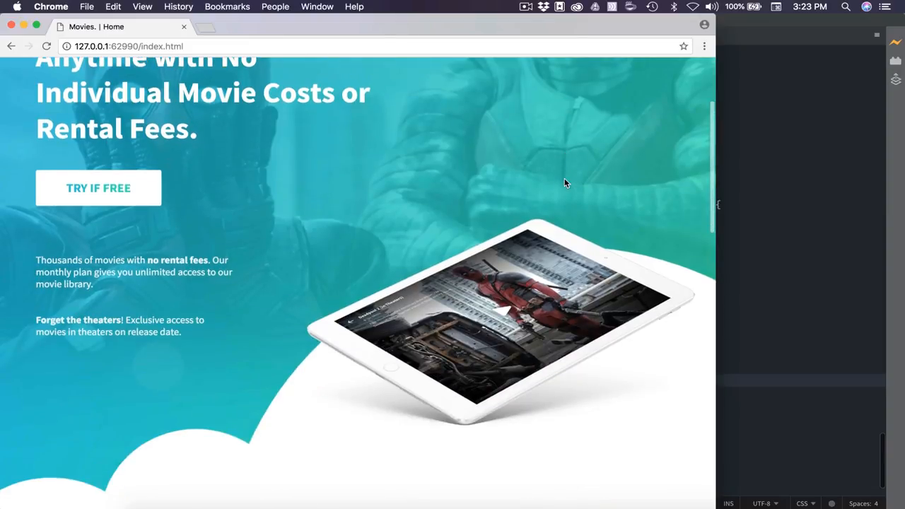
scroll("down", 3)
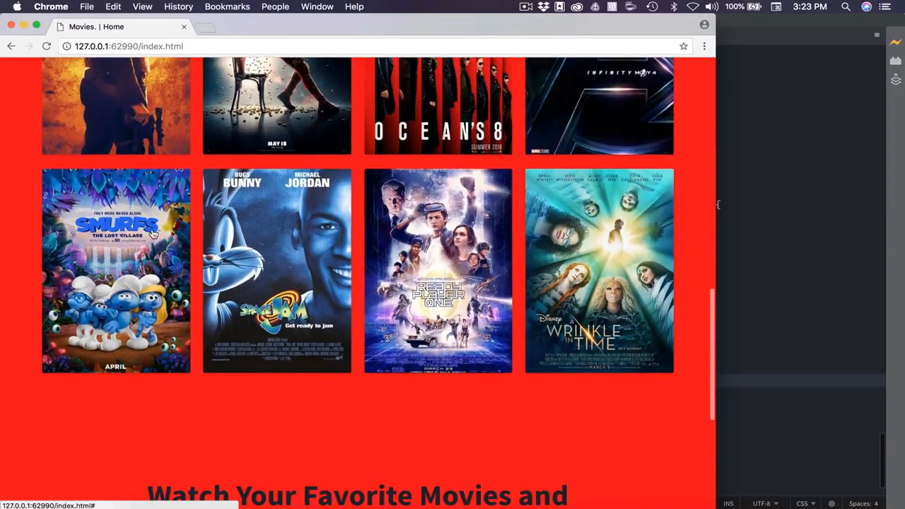
scroll("down", 3)
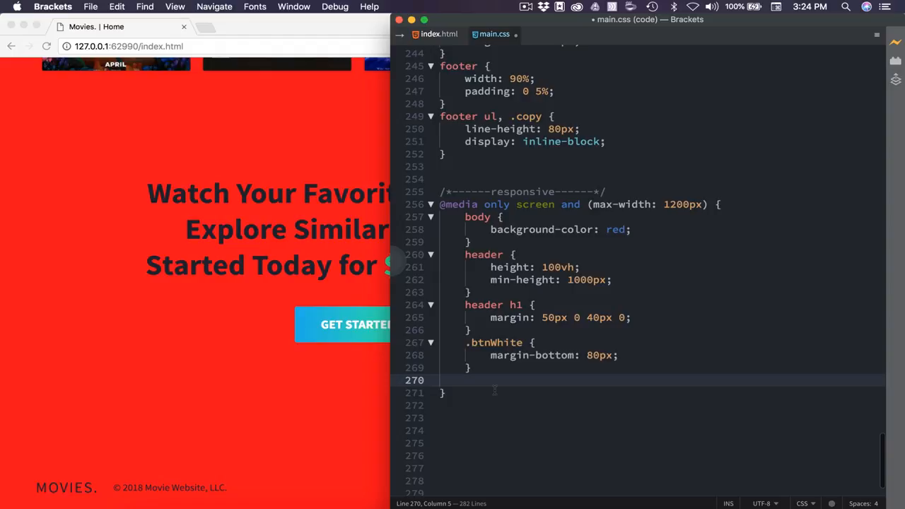
- Add a .callToAction rule setting width to 90%
type(".call")
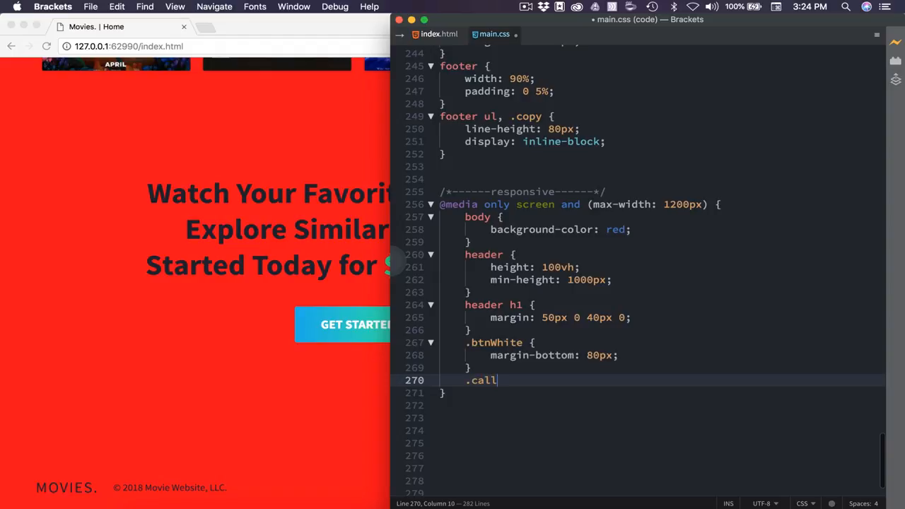
type("ToAction {")
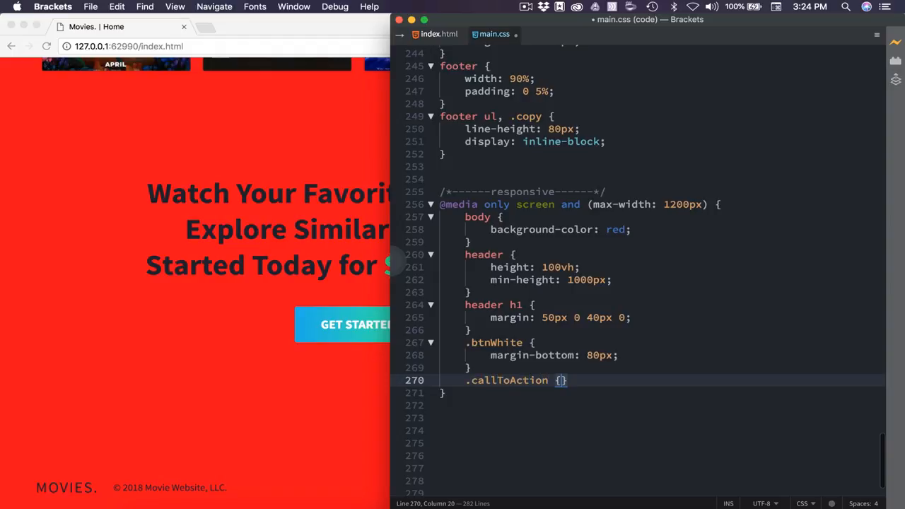
type("width:")
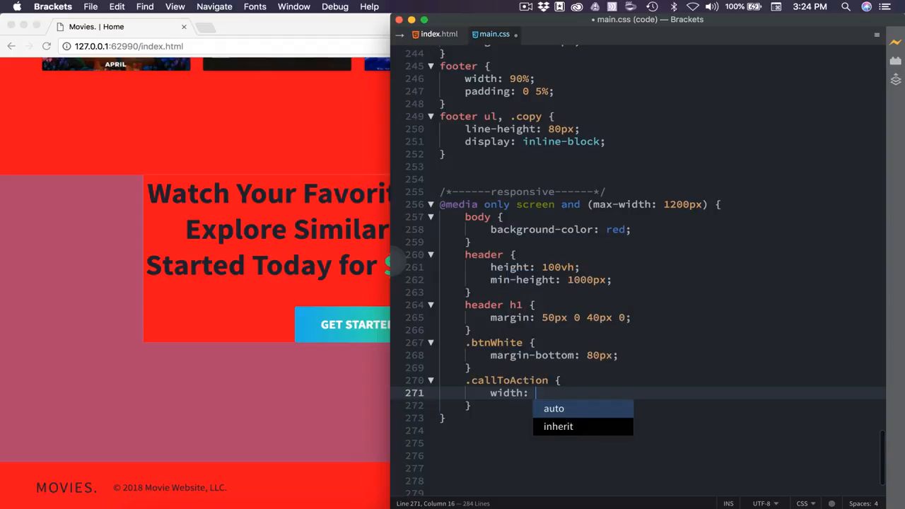
type("90%")
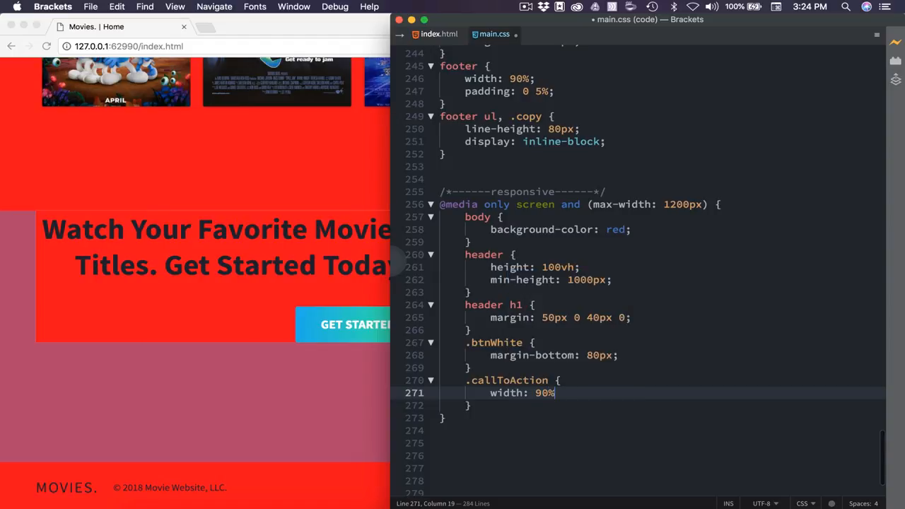
type(";")
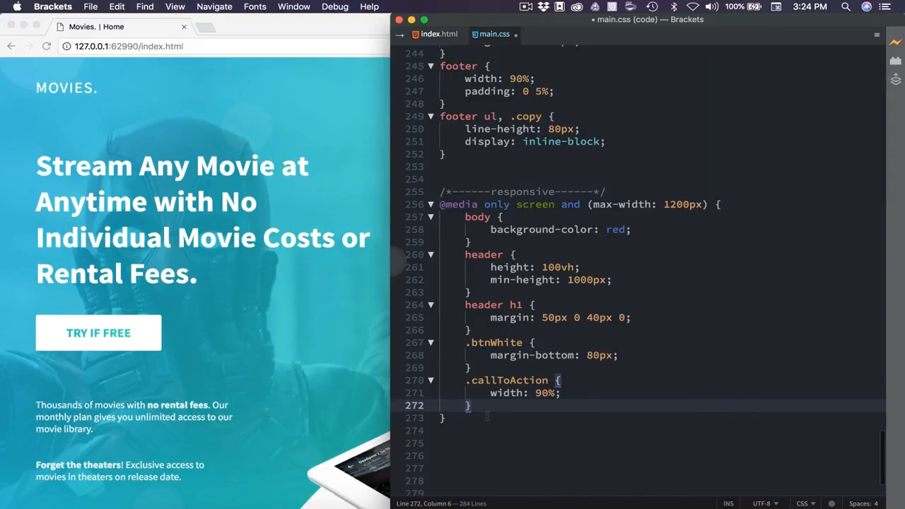
key("enter")
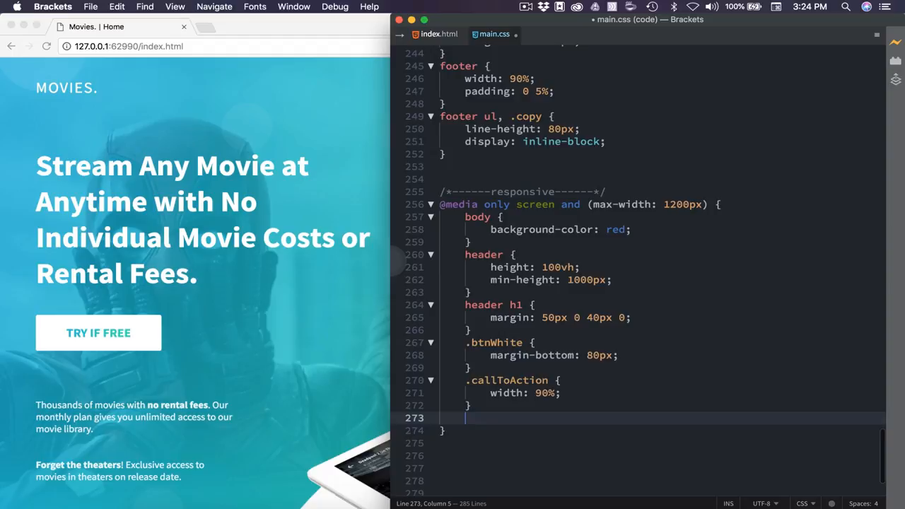
- Add an .ipad rule hiding it and start an .iphone display block rule
type(".ipad")
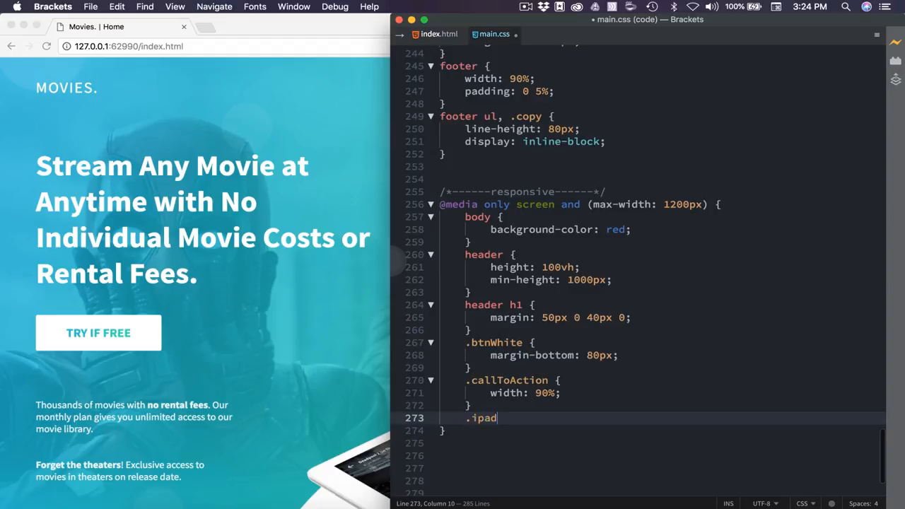
type("{}")
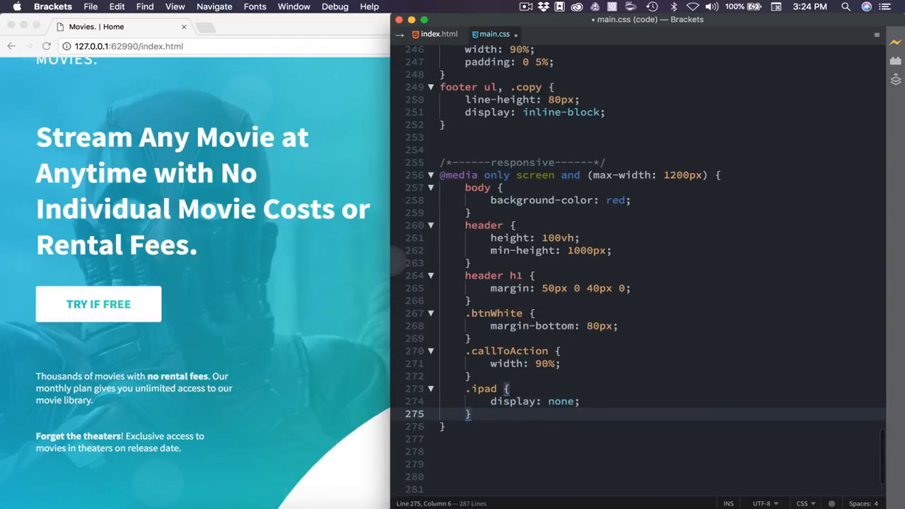
type(".")
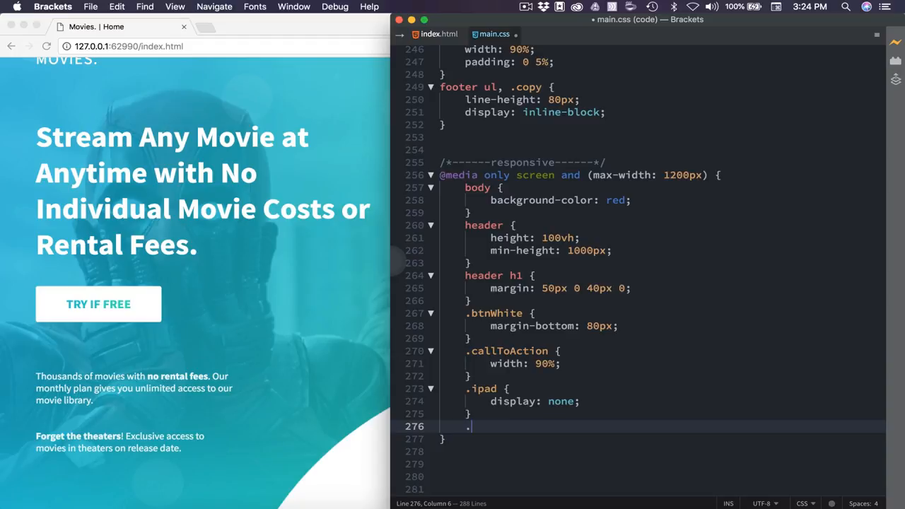
type("iphone")
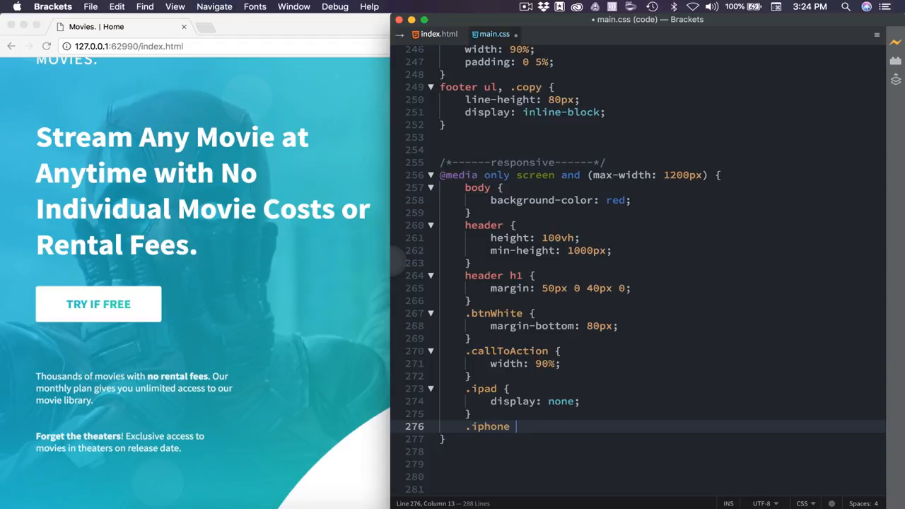
type("display: block;")
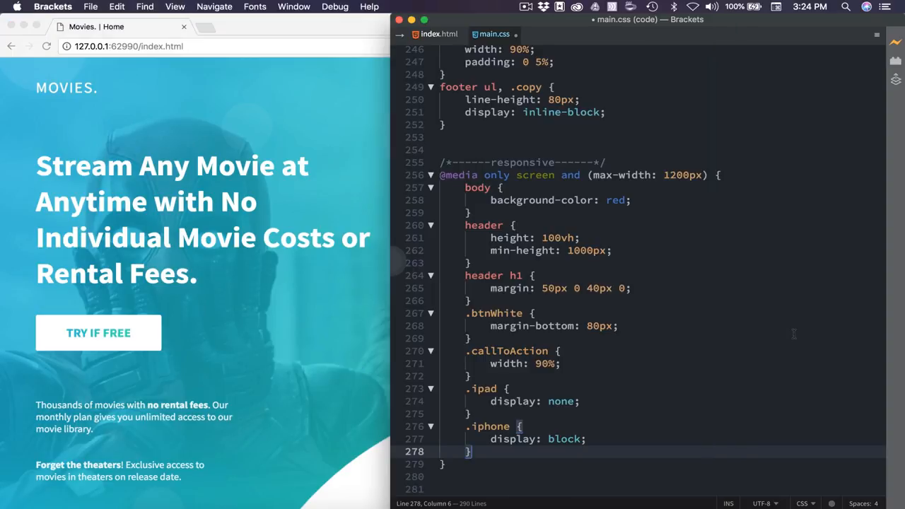
- Remove the red test body rule from the 1200px media query
left_click(469, 212)
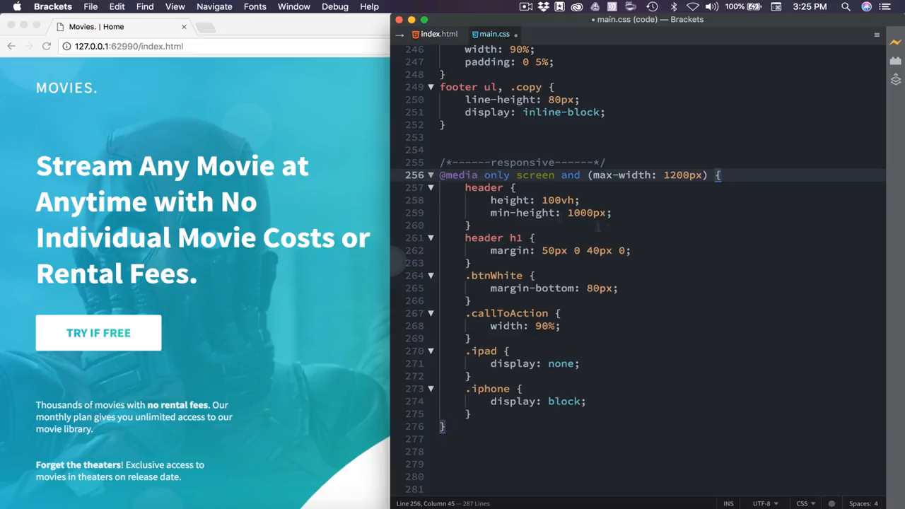
scroll("down", 3)
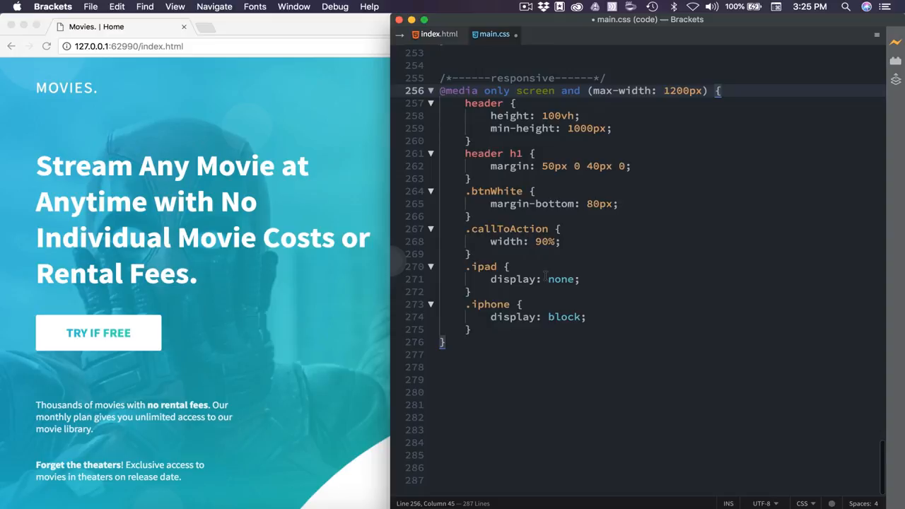
key("enter")
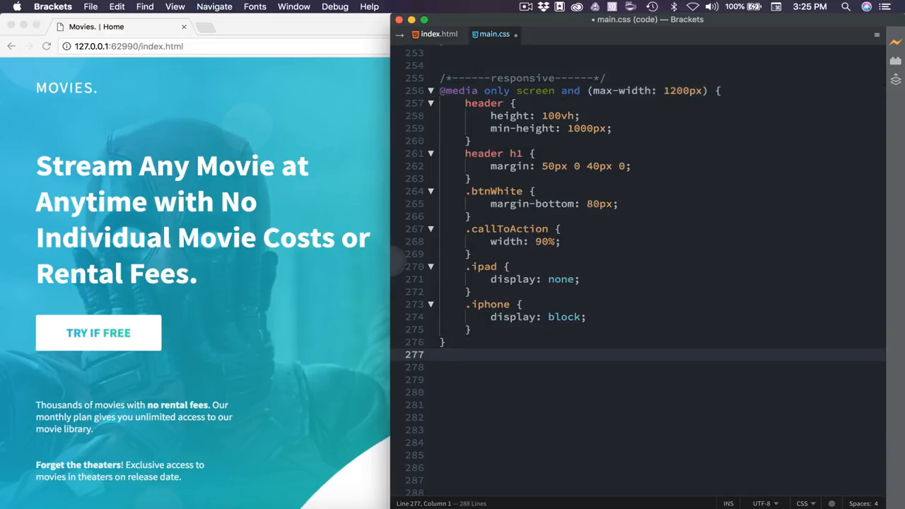
type("@media")
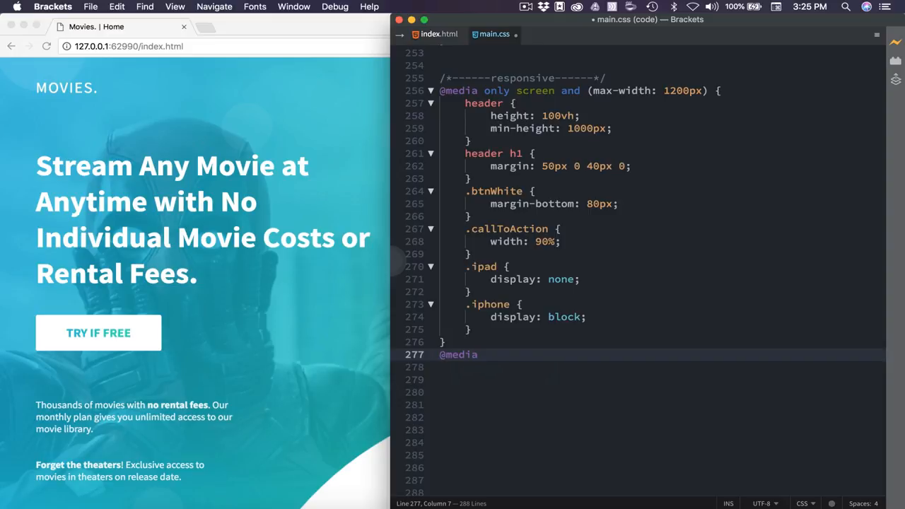
type("o")
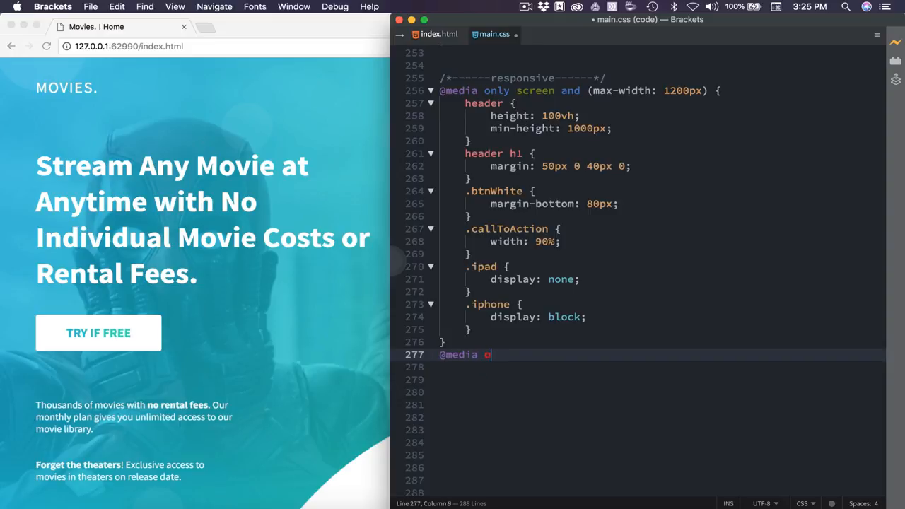
type("nly")
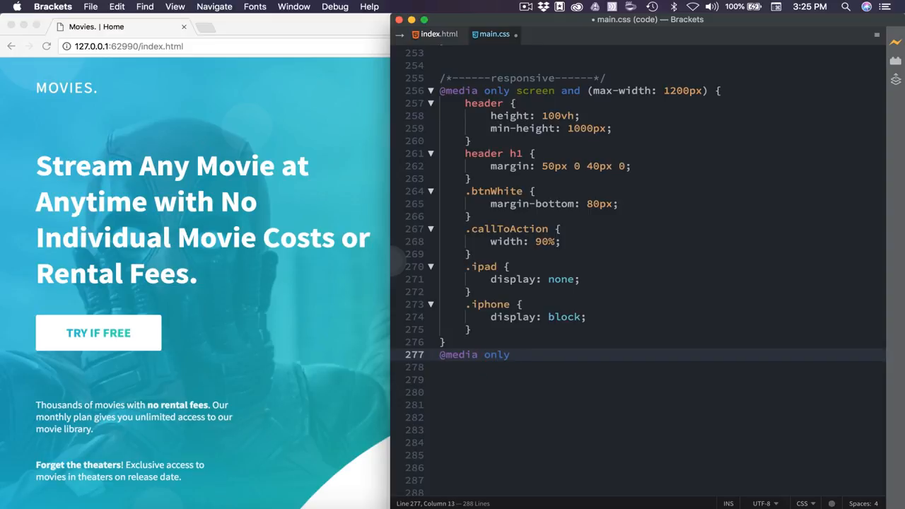
type("s")
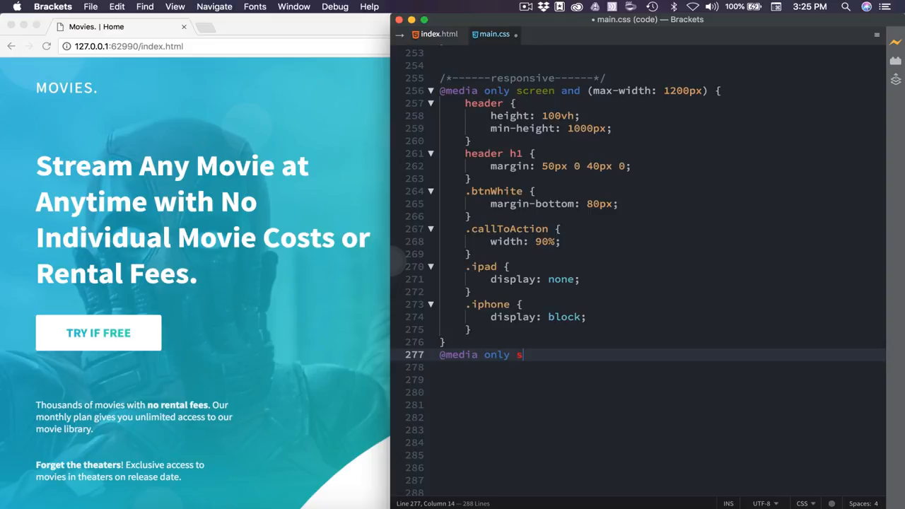
type("creen and")
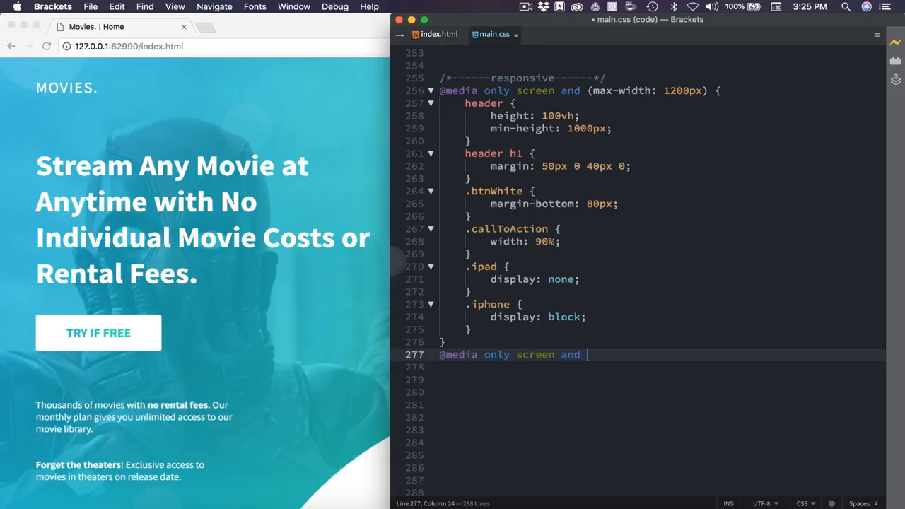
type("(")
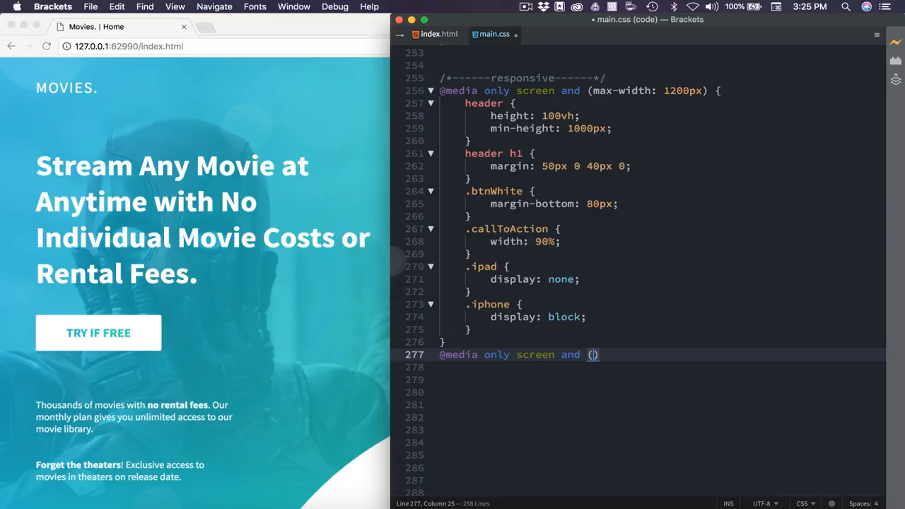
type("max-width:")
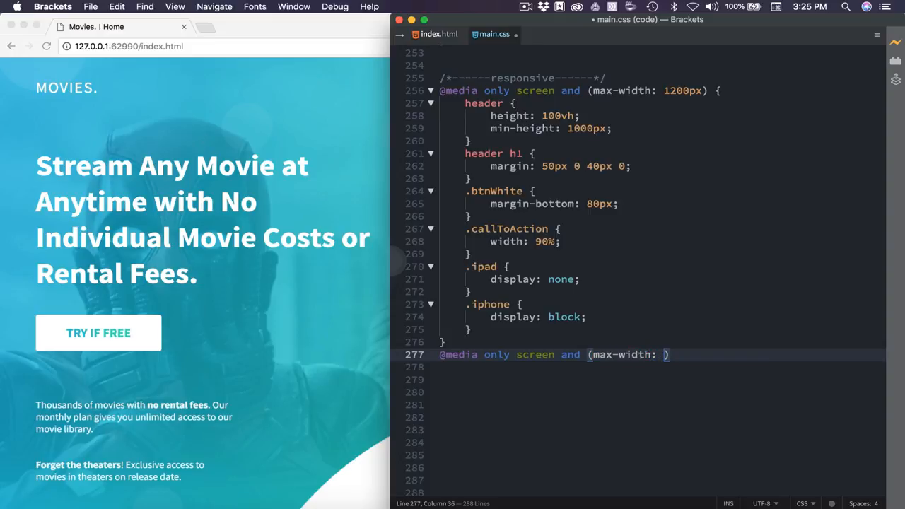
type("900")
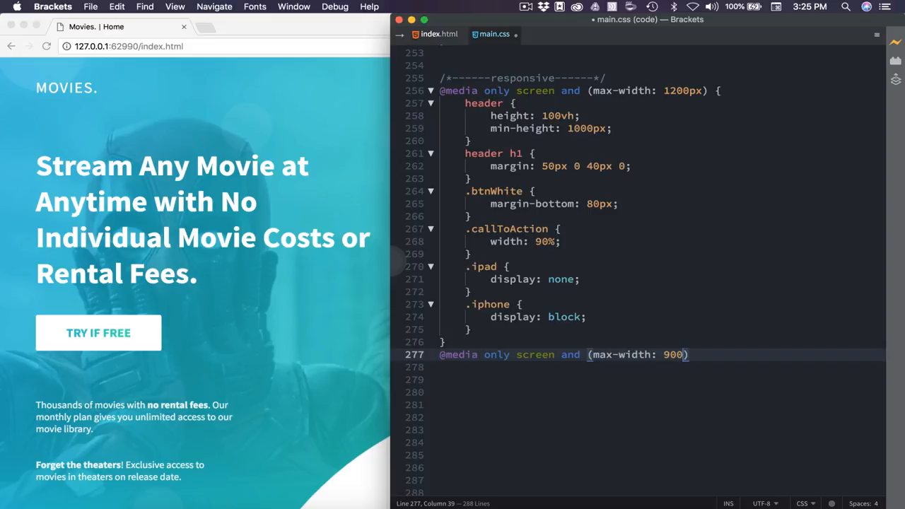
type("px")
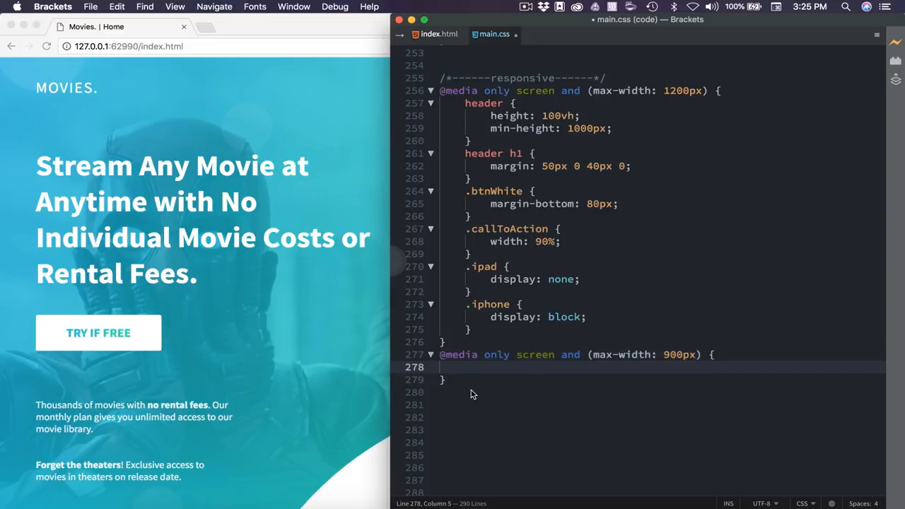
- Add a red-background body rule to the 900px query and check the narrowed preview
type("body {")
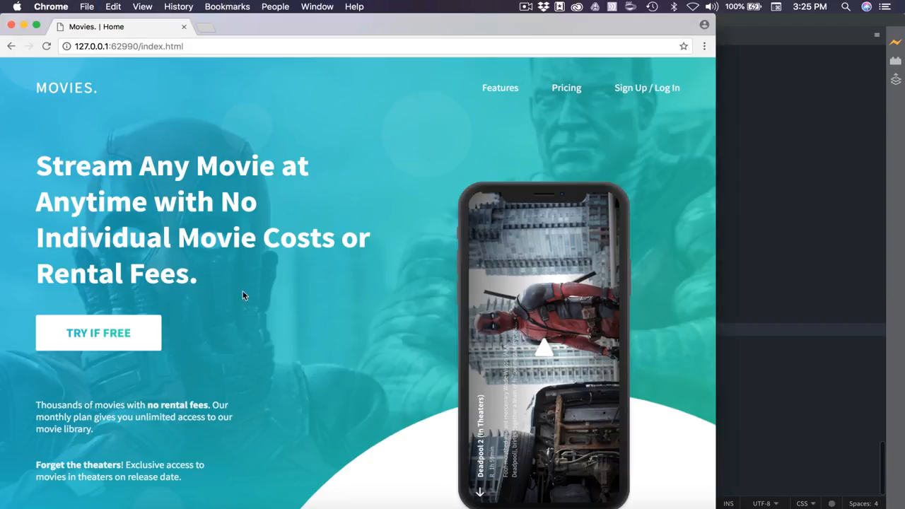
scroll("down", 3)
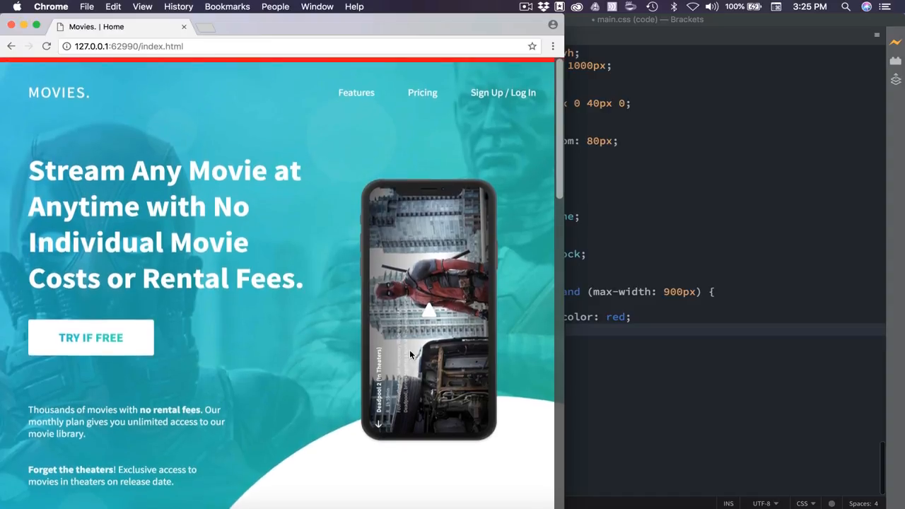
scroll("down", 3)
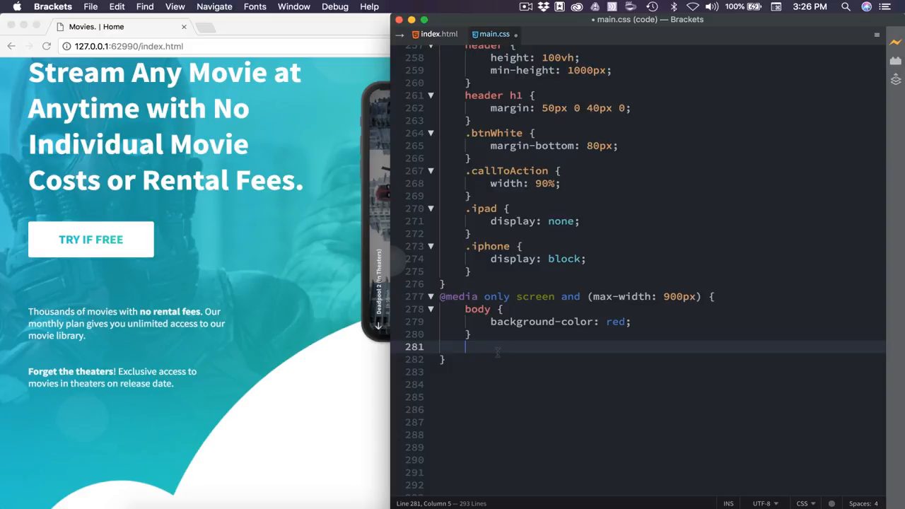
- Set header h1 width to 100% in the 900px media query
type("header h1")
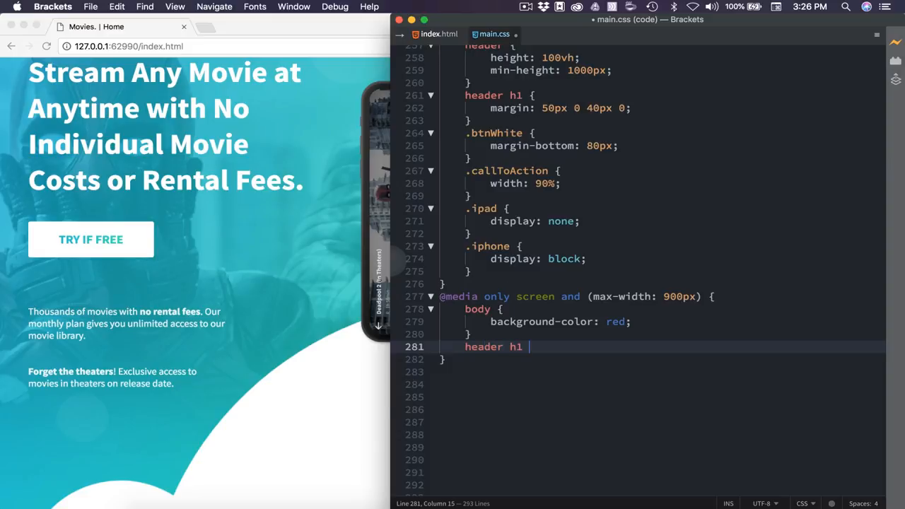
type("width:")
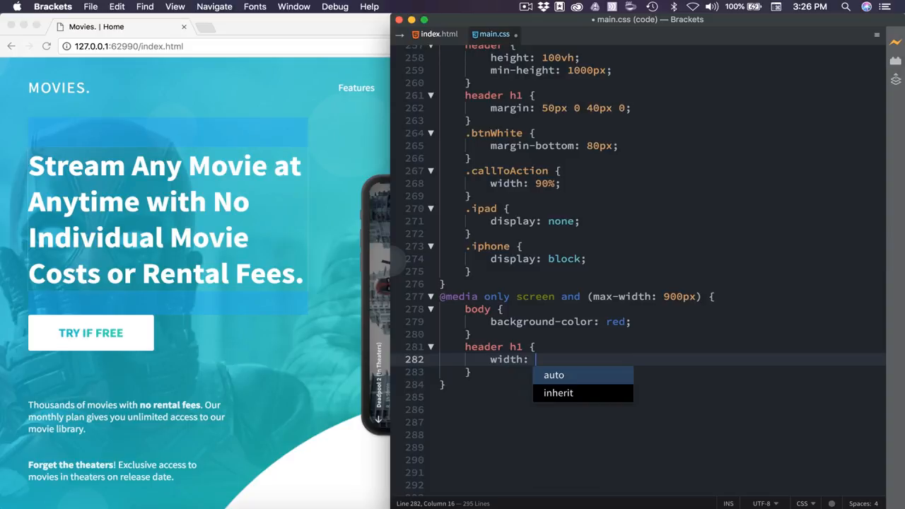
type("10")
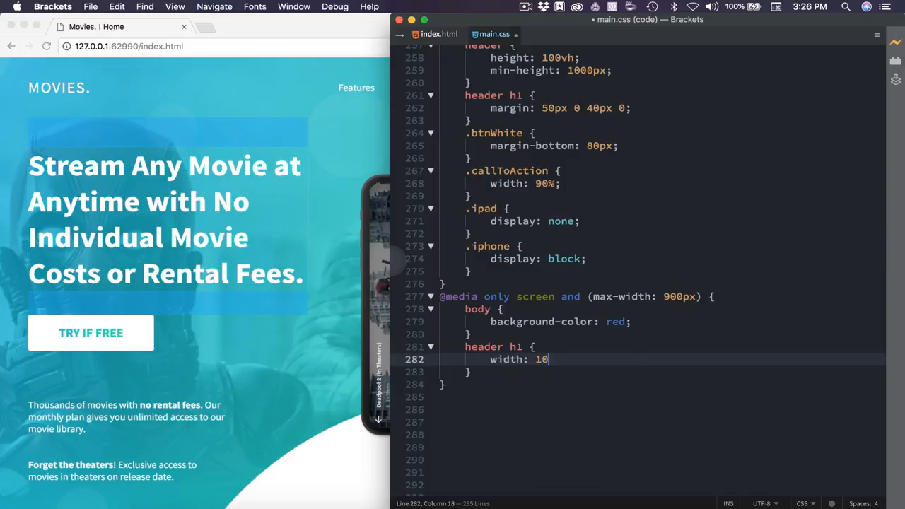
- Add a header rule with background-position: left center
type("head")
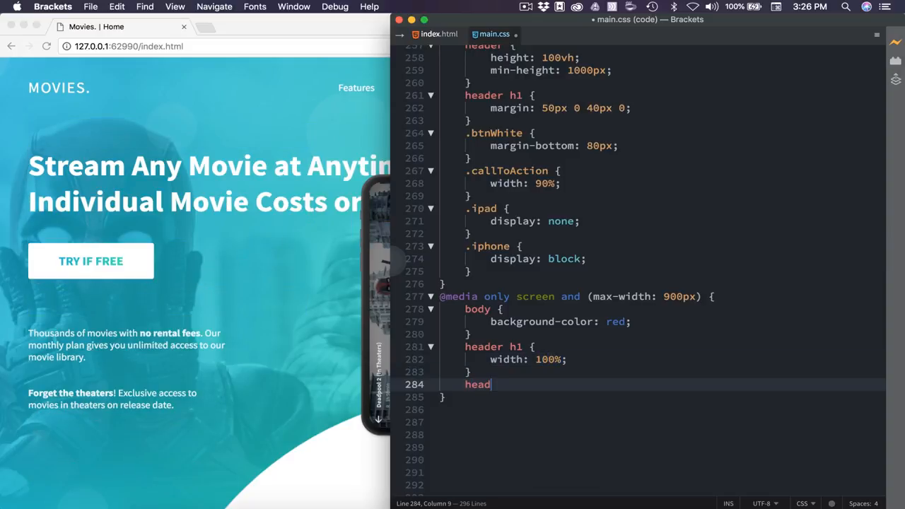
type("er {")
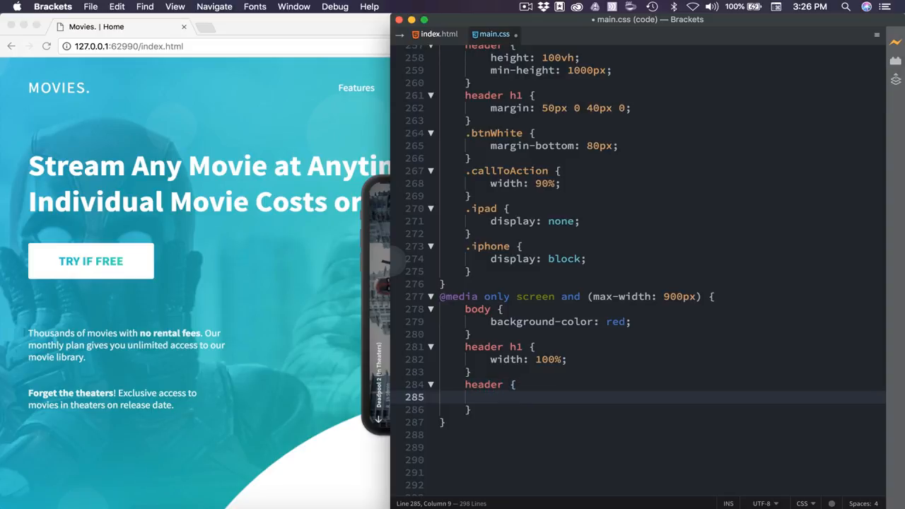
type("background-position:")
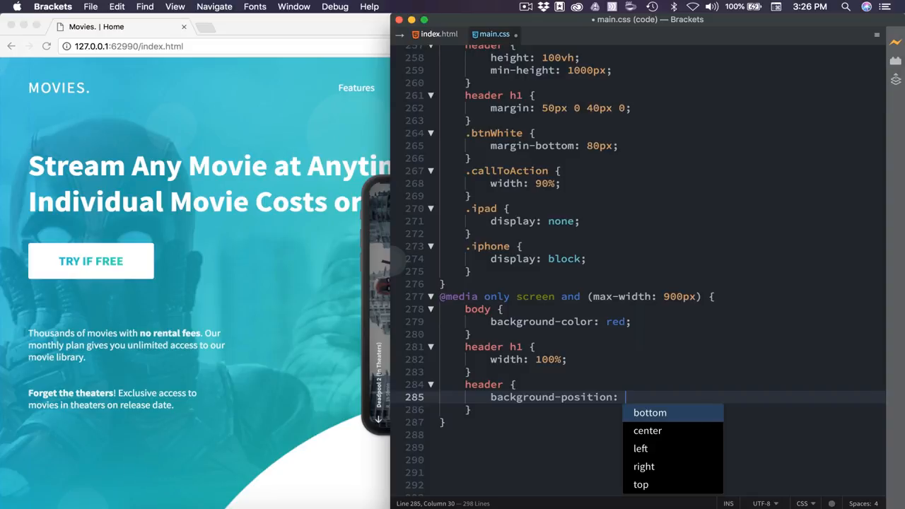
type("left c")
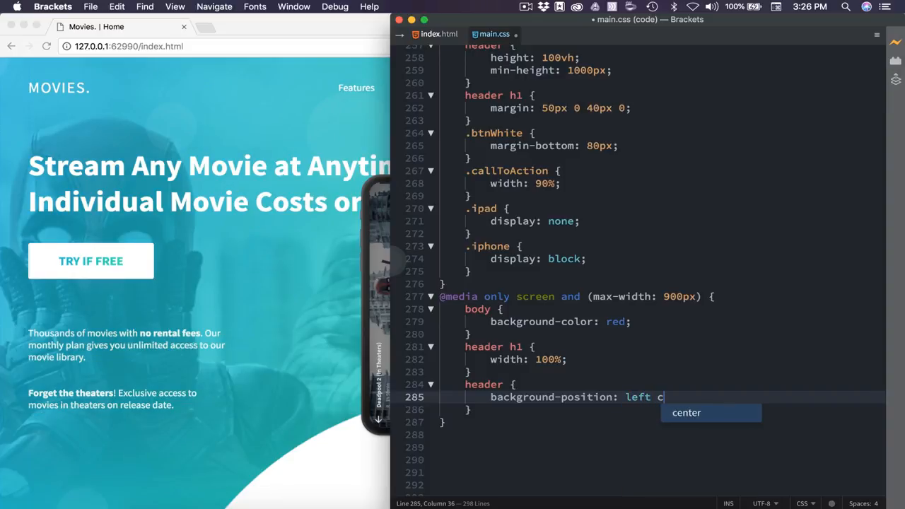
type("enter;")
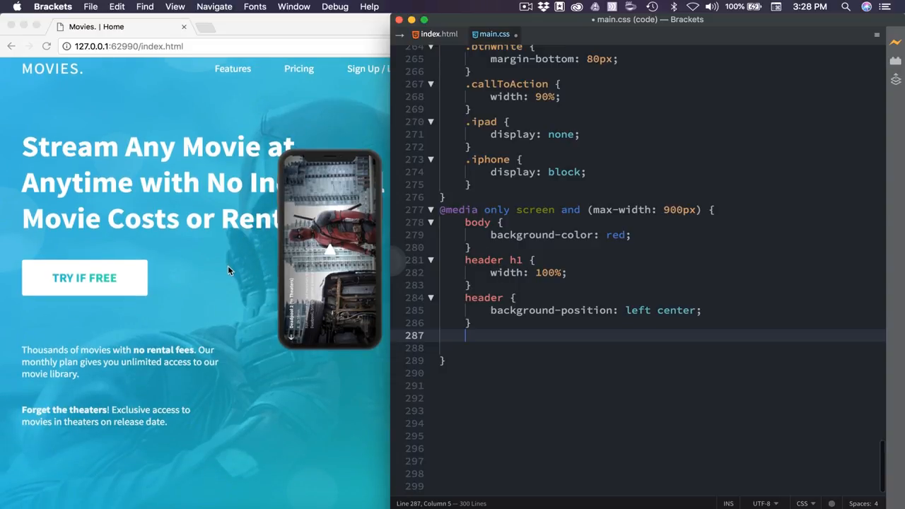
mouse_move(205, 170)
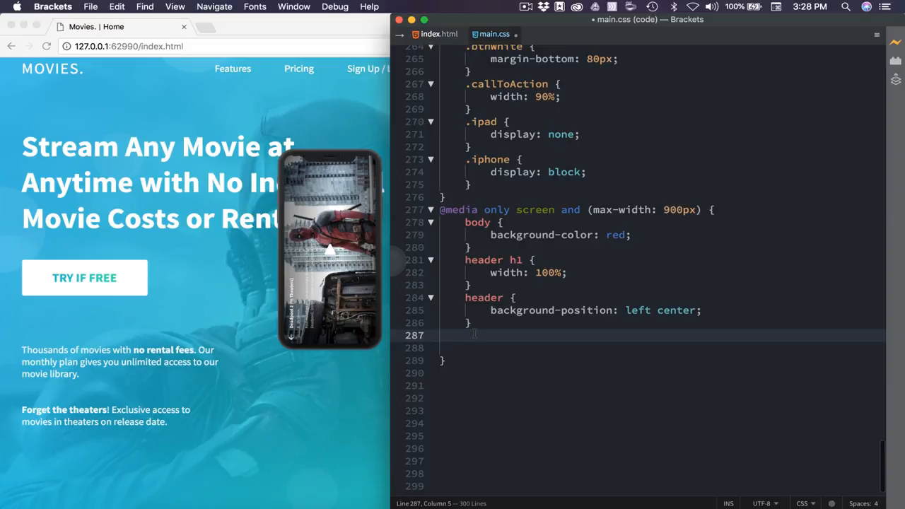
- Add an .iphone { display: none; } rule to the 900px media query
type(".iphone {")
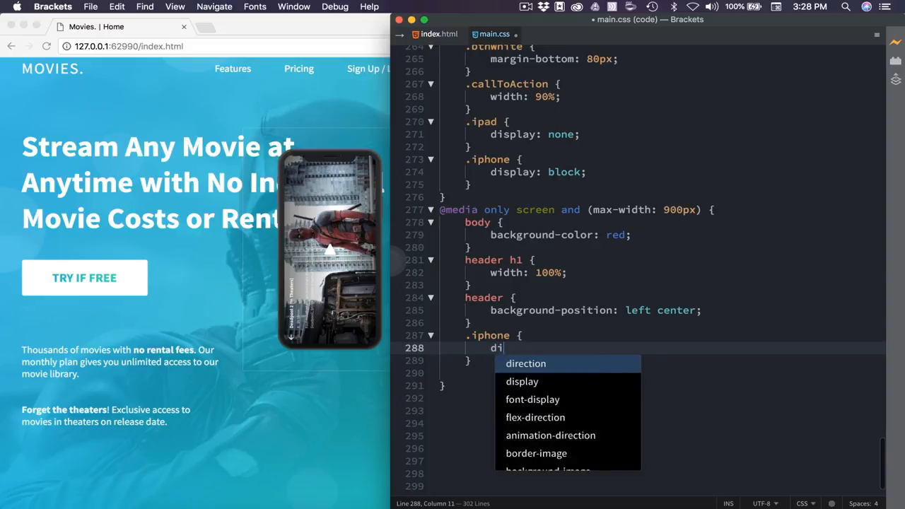
type("splay: none;")
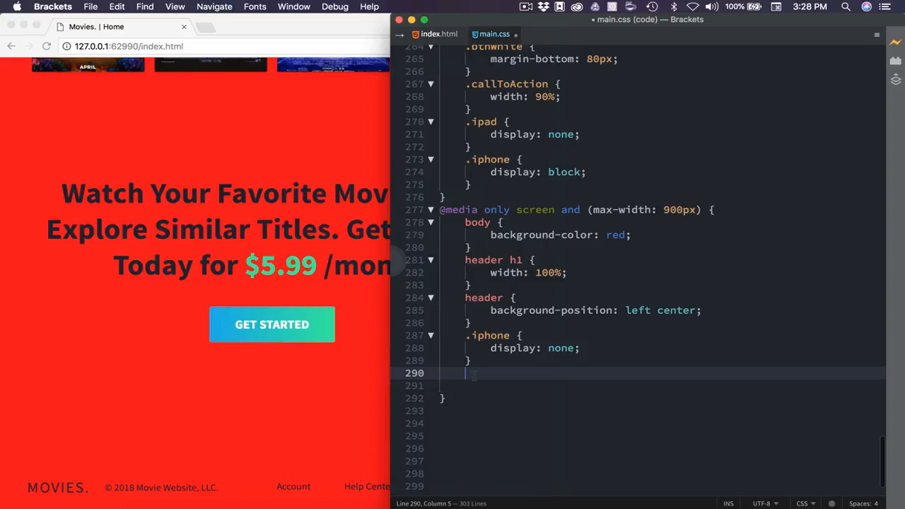
- Set footer ul to float: none, display: block and text-align: center
type("footer ul")
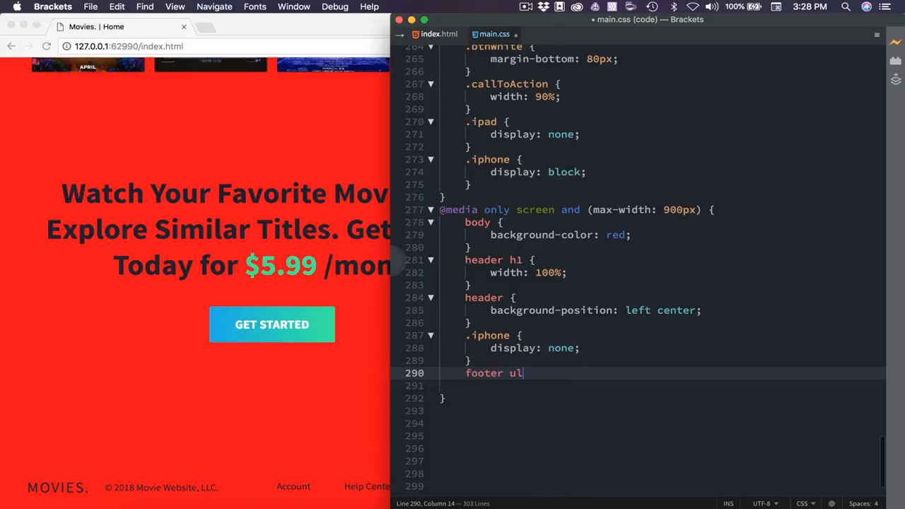
type("{")
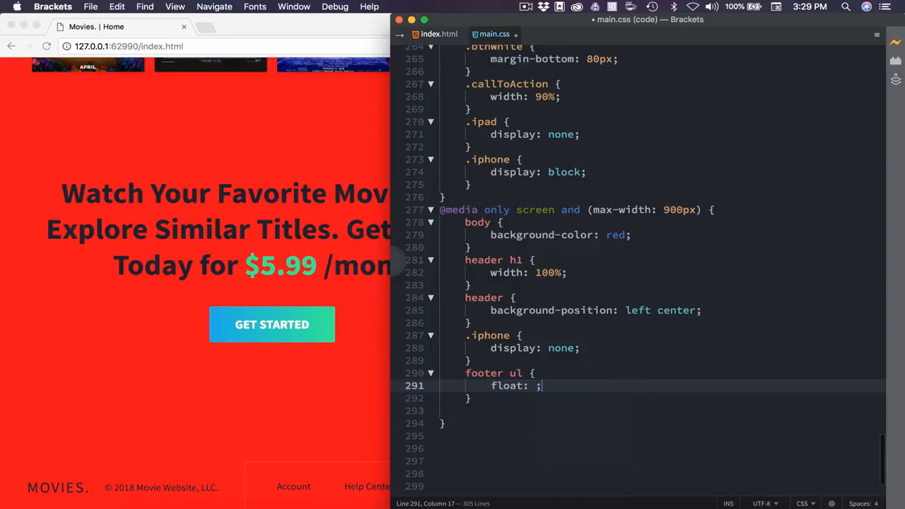
type("none")
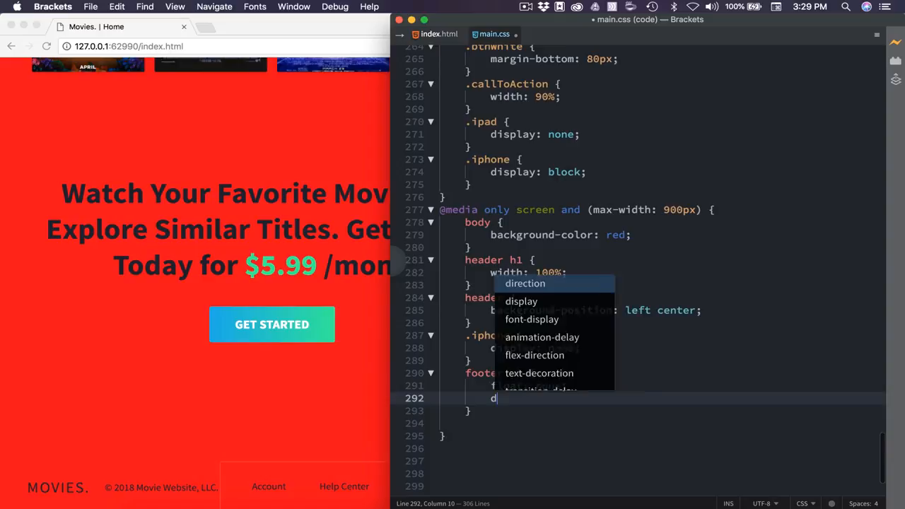
type("isplay: block;")
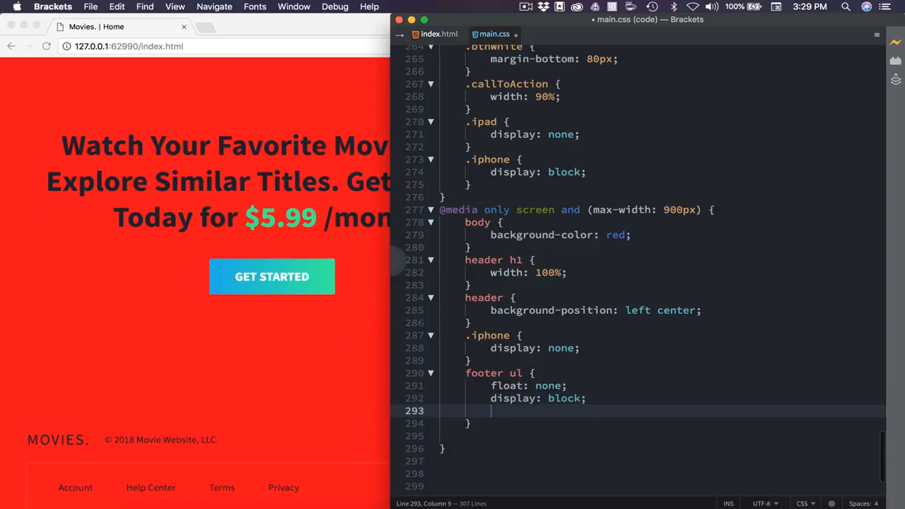
type("tc")
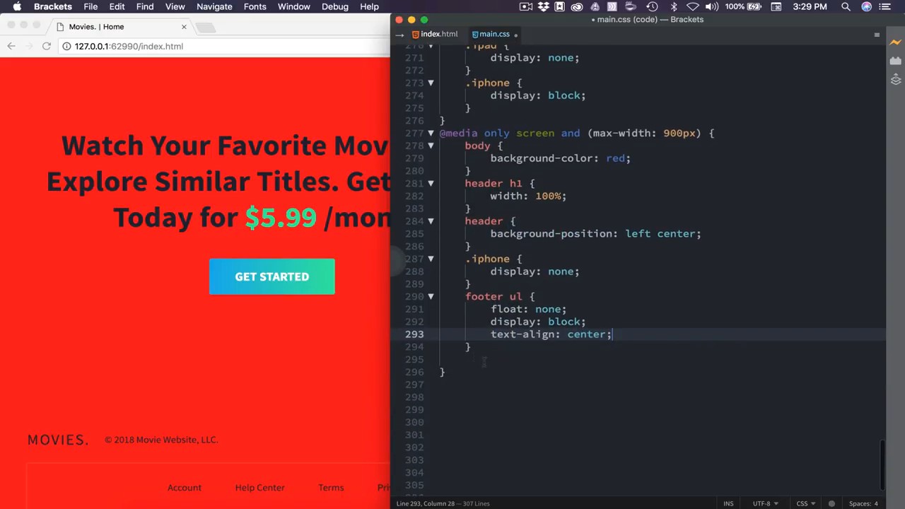
- Add a .copy rule with text-align: center and display: block
type(".")
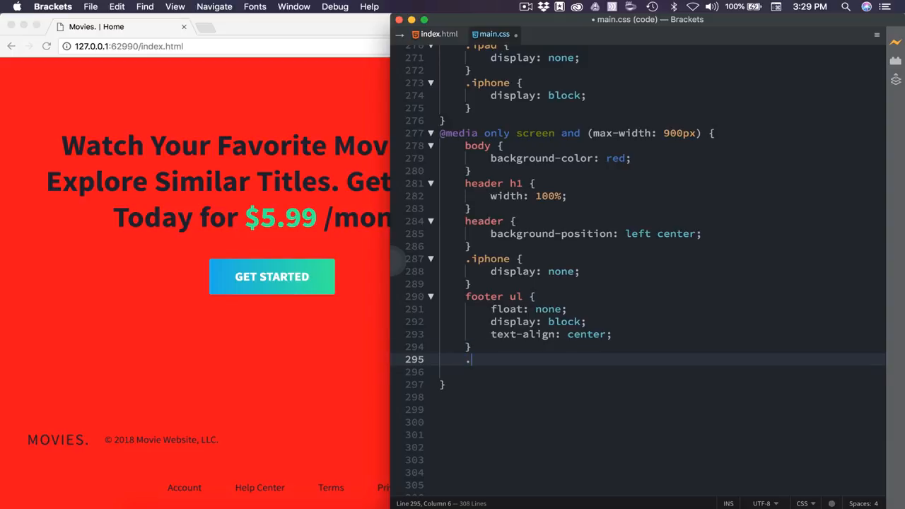
type("copy {}")
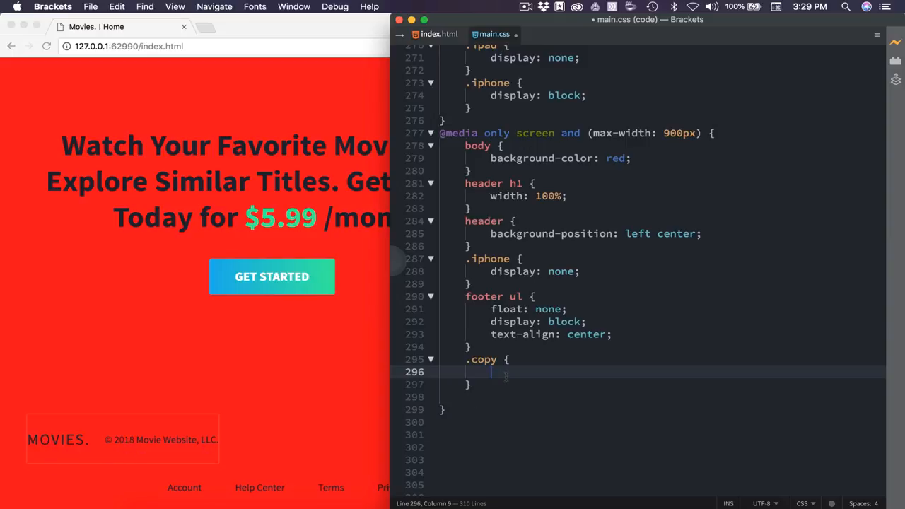
type("text-align: center;")
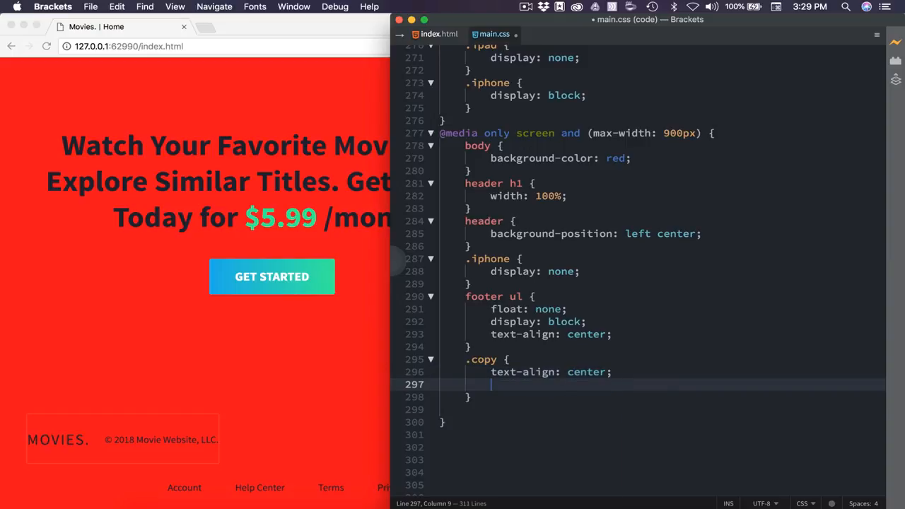
type("display: block;")
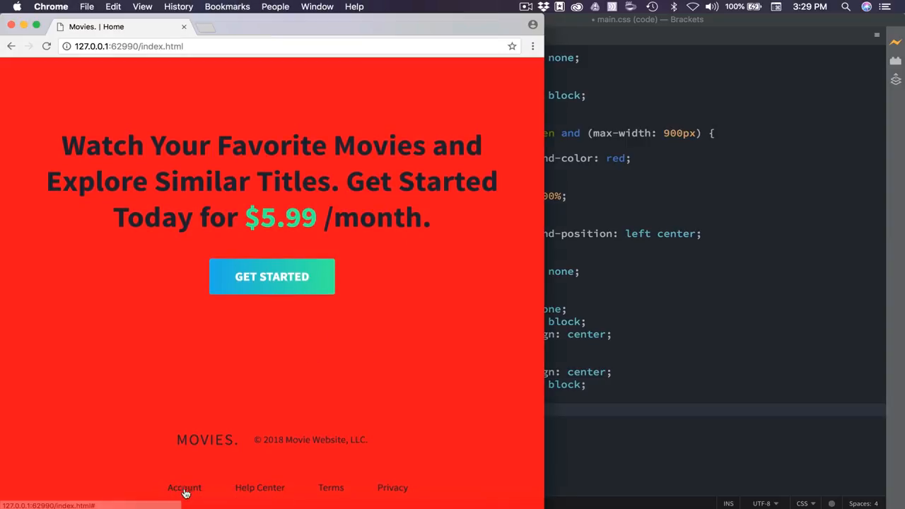
mouse_move(195, 498)
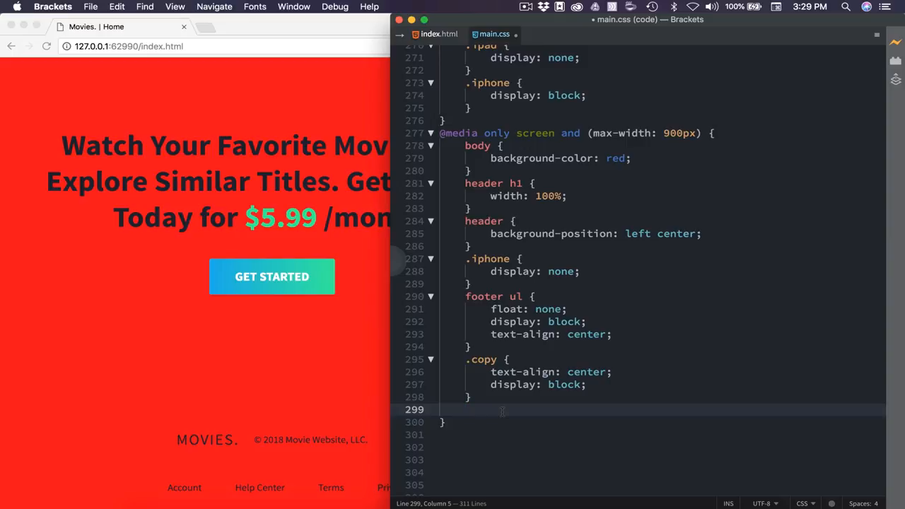
- Add footer ul li { margin: 0 25px; } and drop the red body test rule
type("footer ul li")
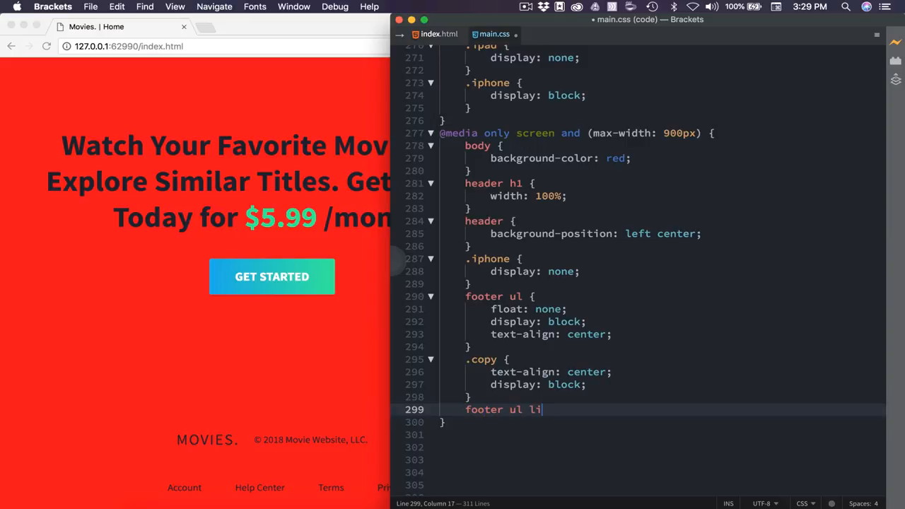
type("m")
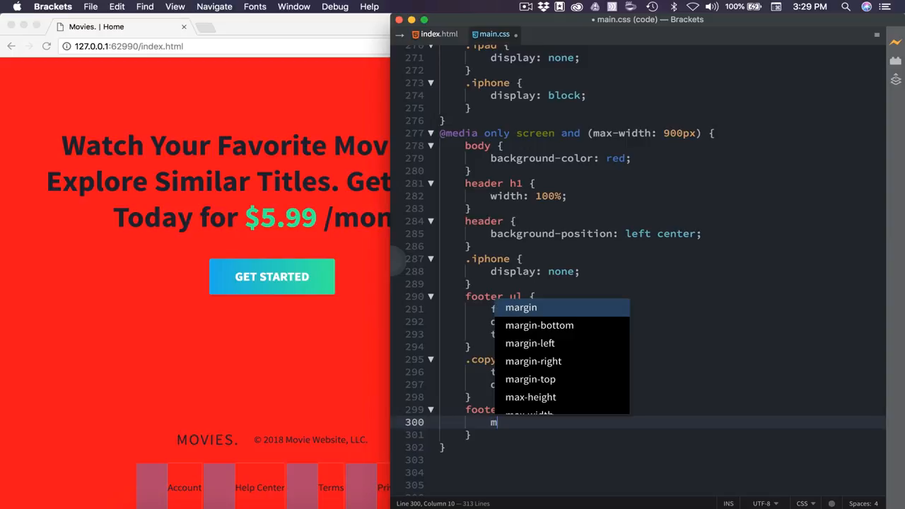
type("argin: 0 2")
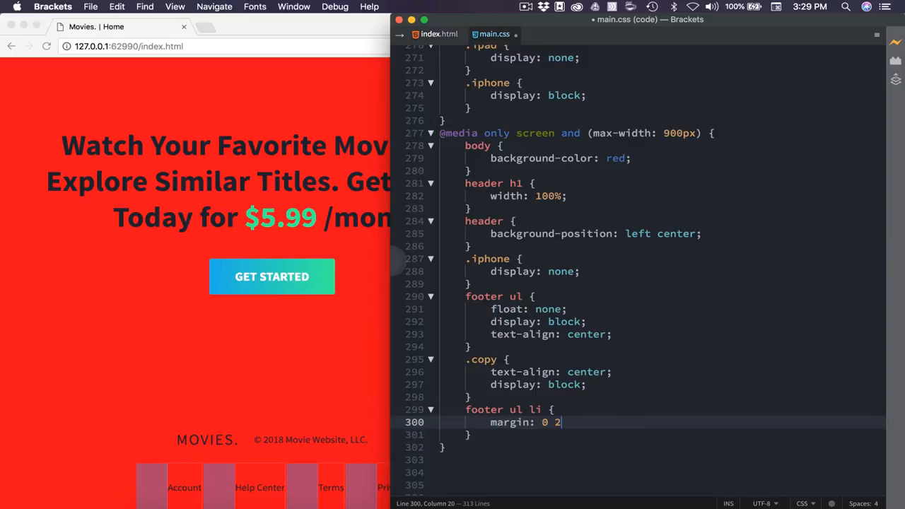
type("5px;")
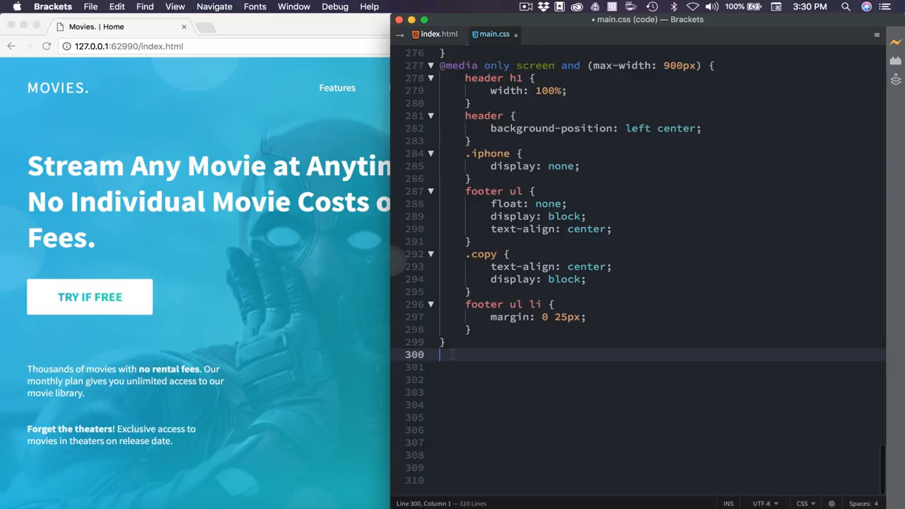
type("@m")
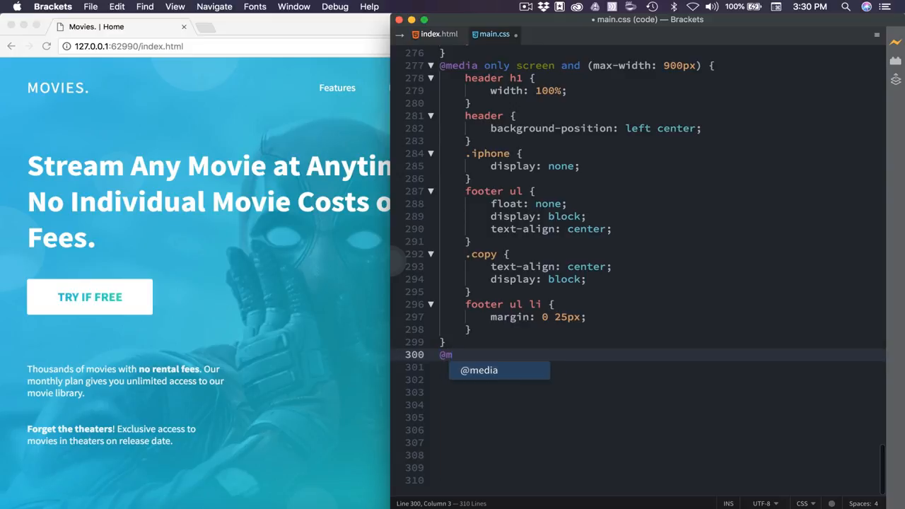
type("edia only")
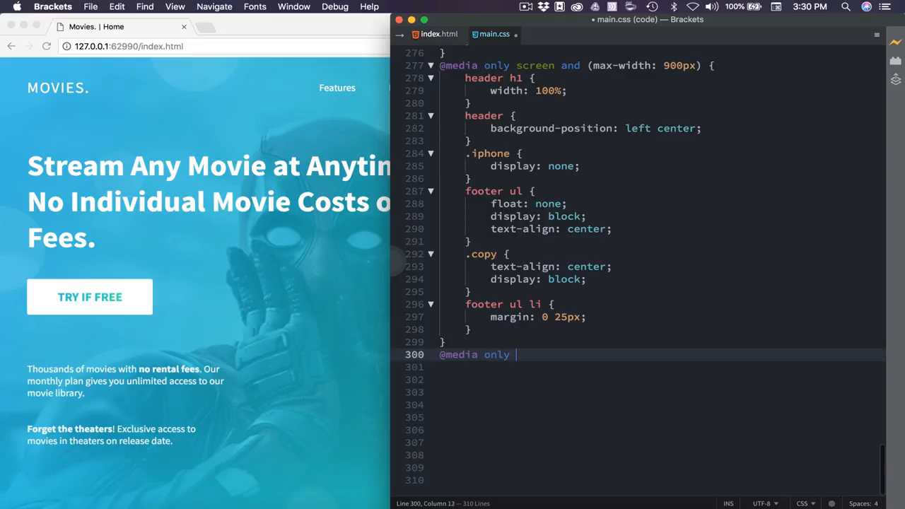
type("screen and")
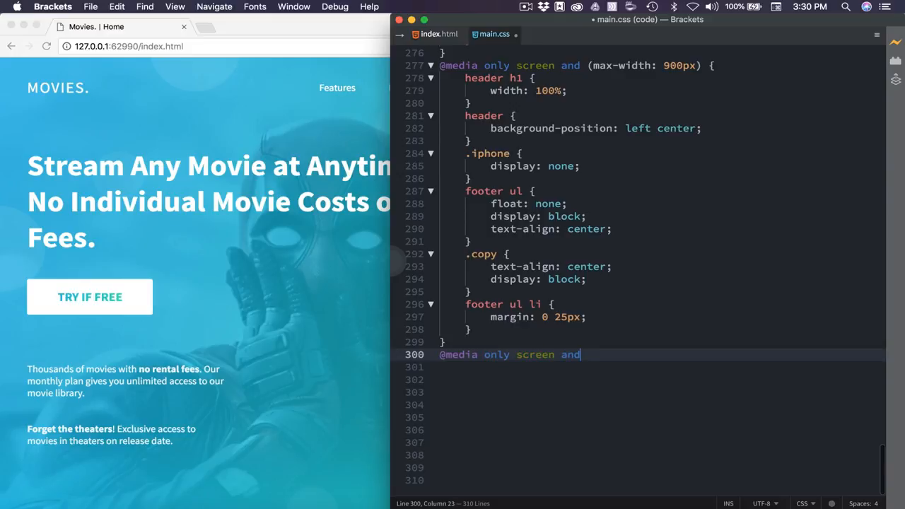
type("(max-w")
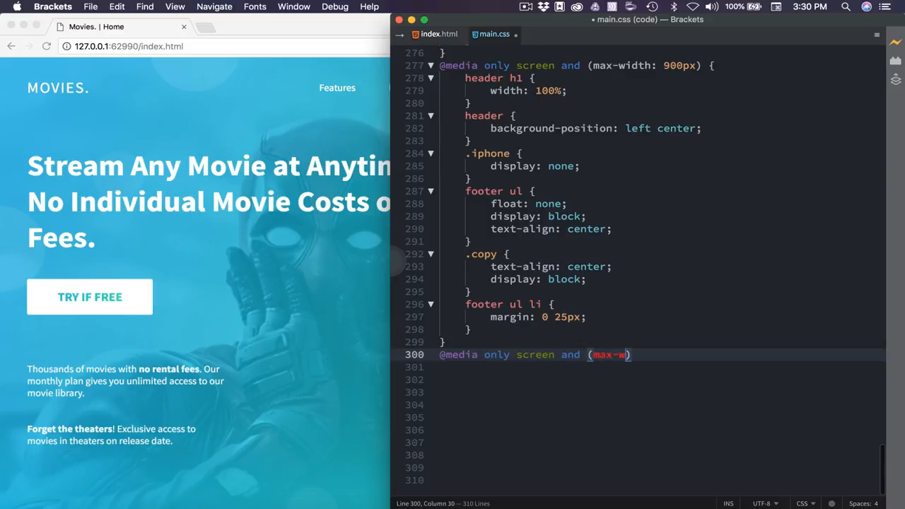
type("idth:")
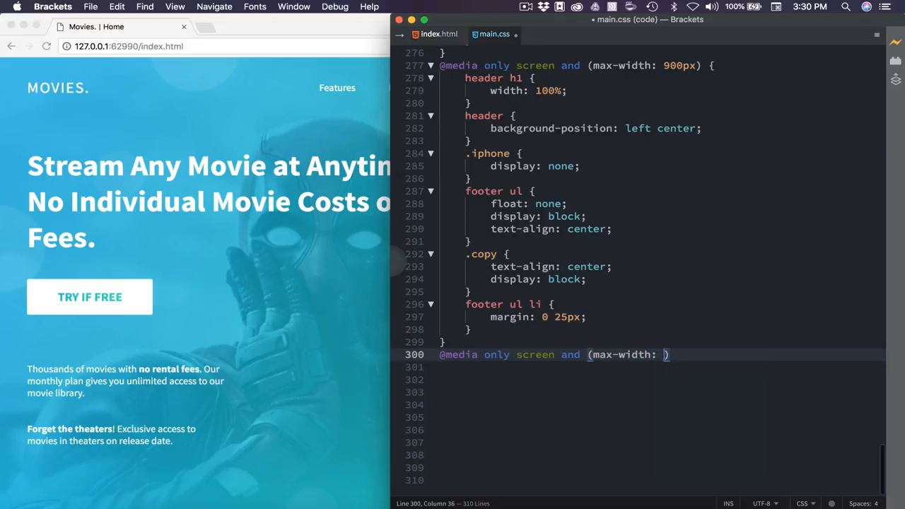
type("700px")
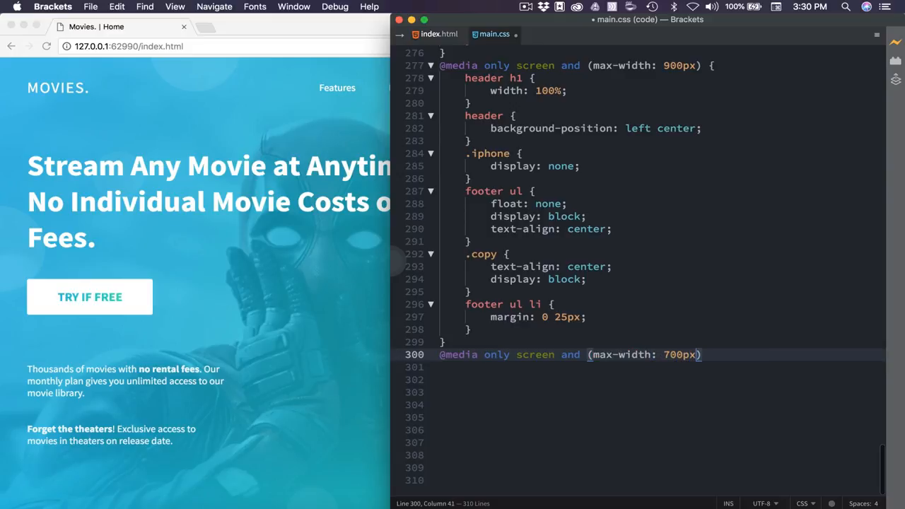
type("{")
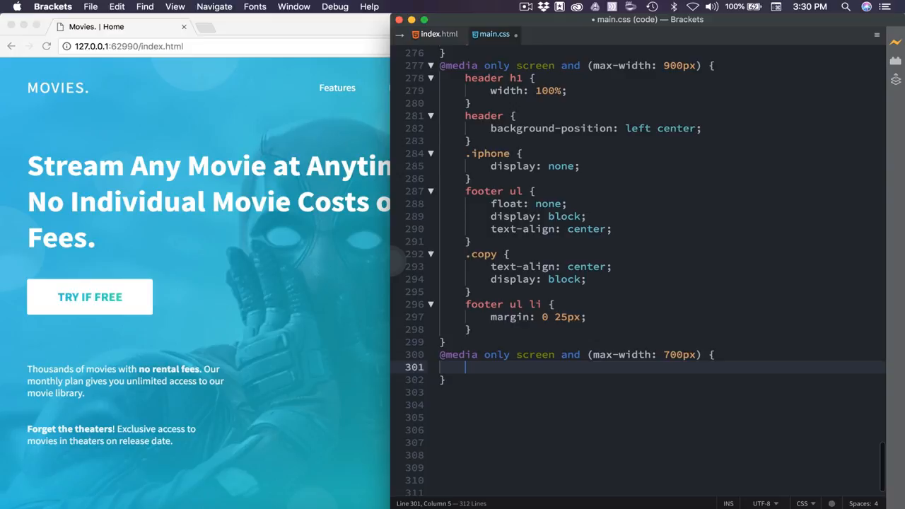
type("body {")
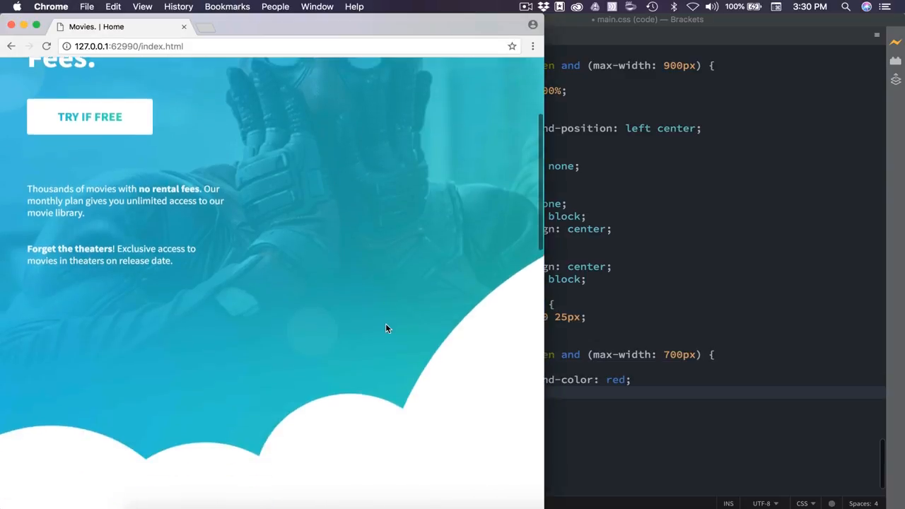
scroll("down", 3)
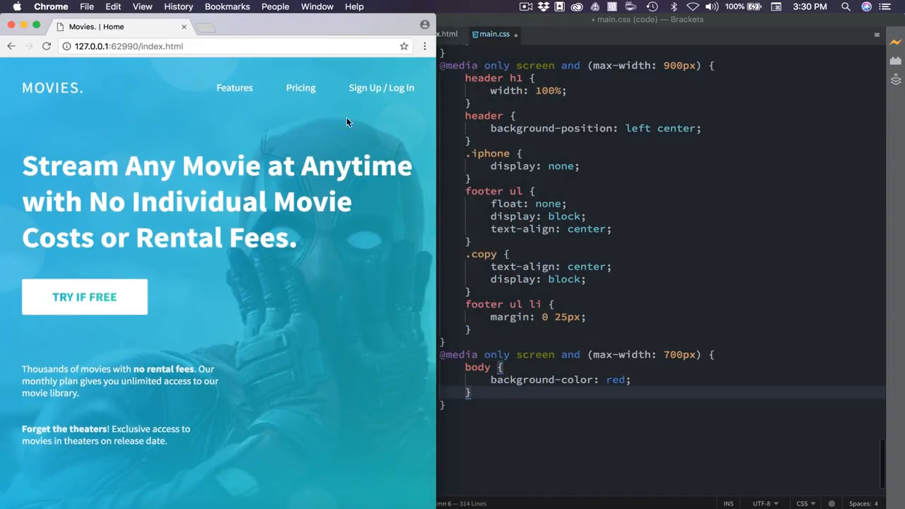
scroll("down", 3)
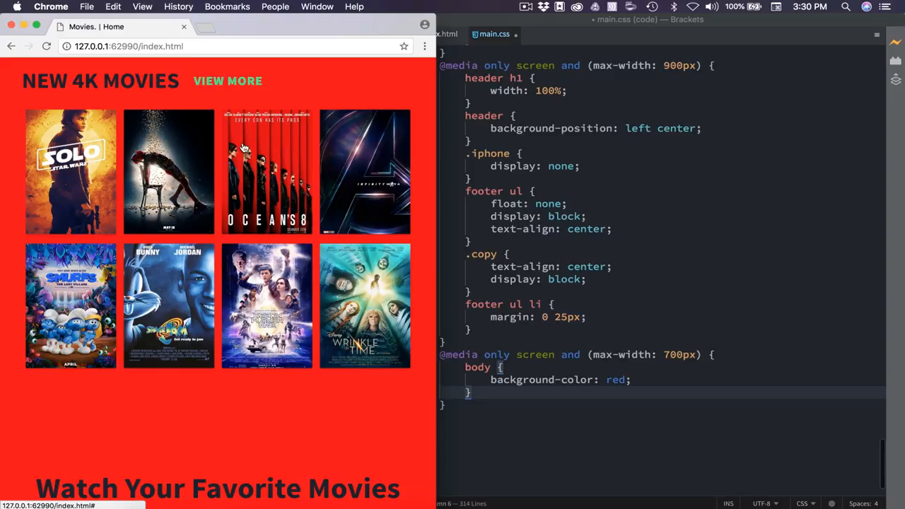
scroll("down", 3)
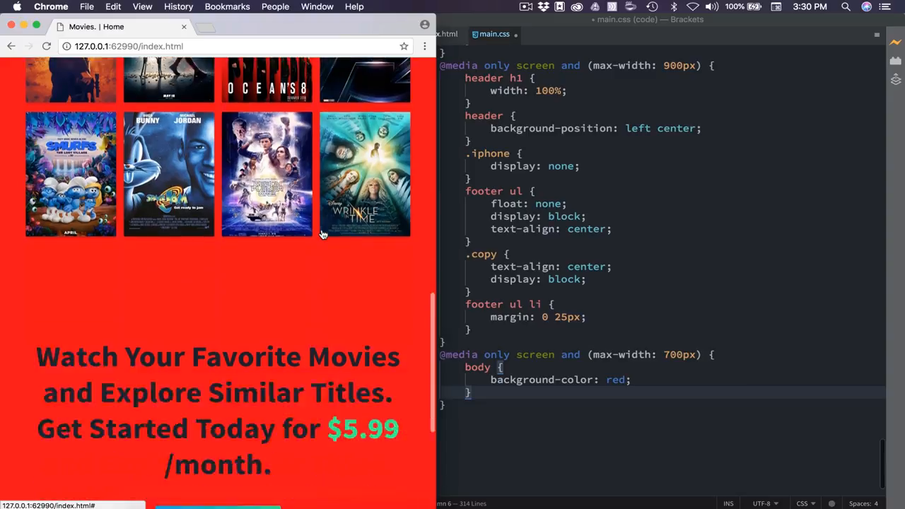
scroll("down", 3)
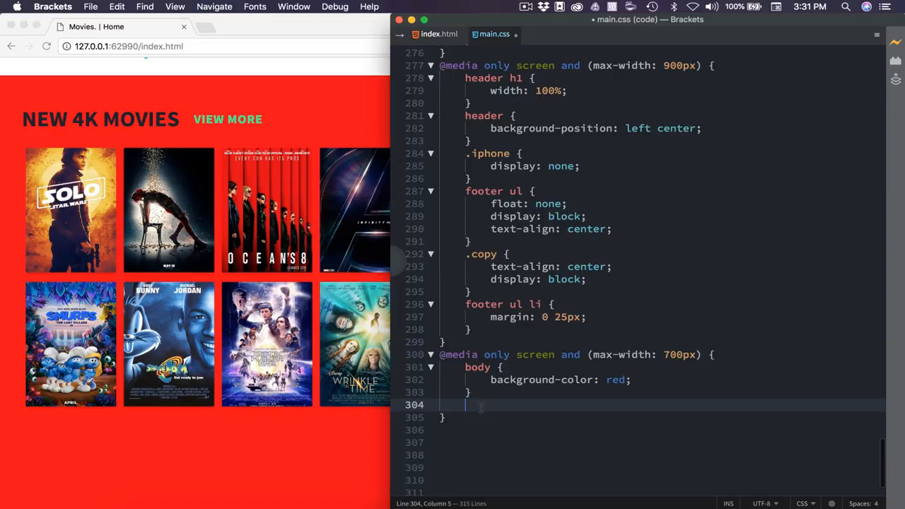
- Add .new4KMovies ul { flex-direction: column; } to the 700px media query
type(".new")
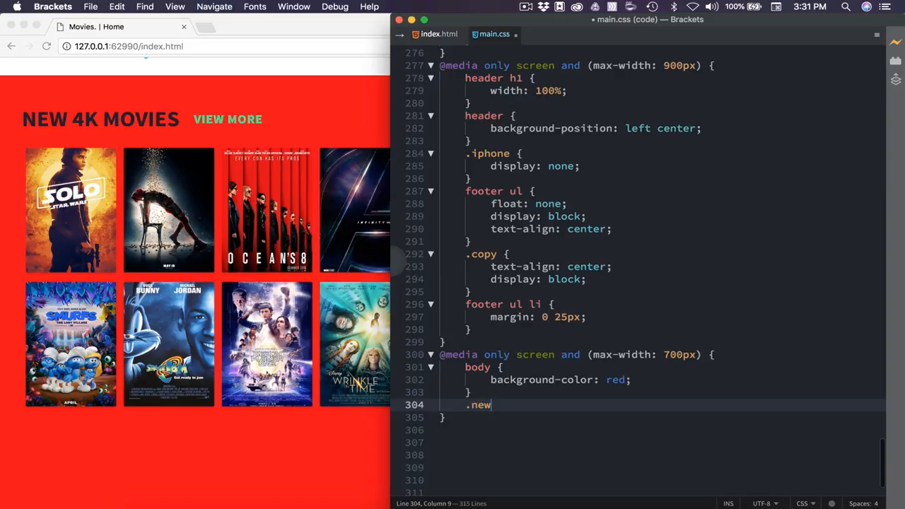
type("4KMovies ul {")
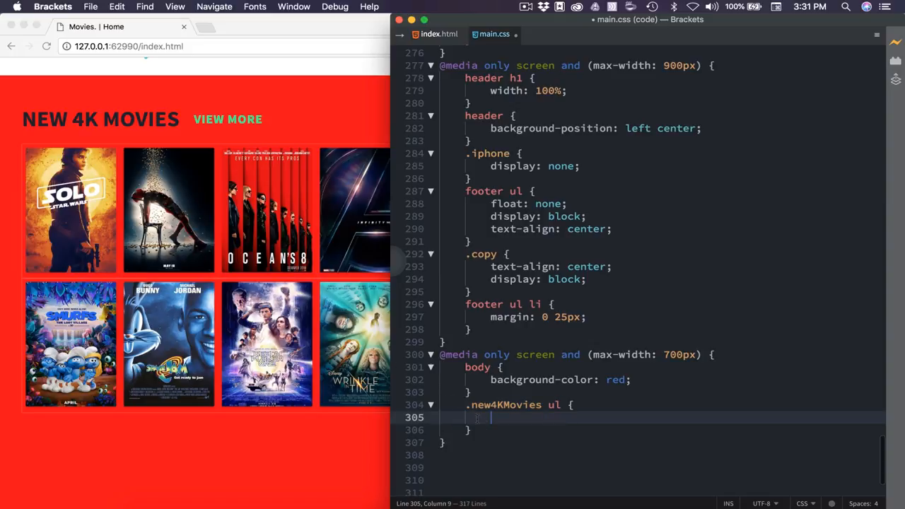
type("fle")
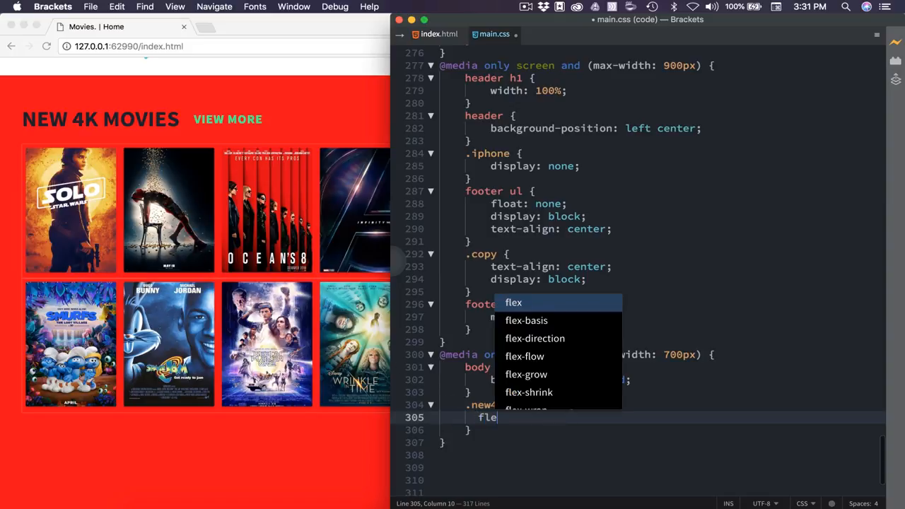
type("flex-direction:")
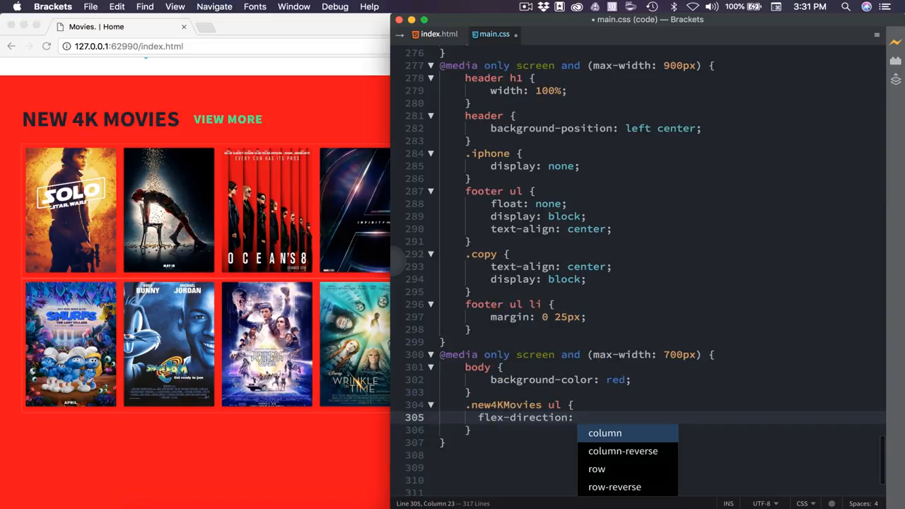
left_click(604, 433)
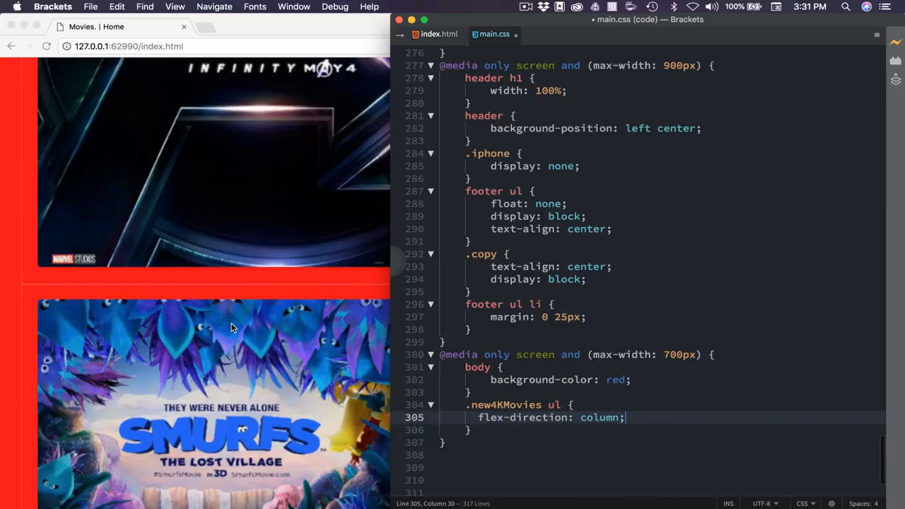
scroll("down", 3)
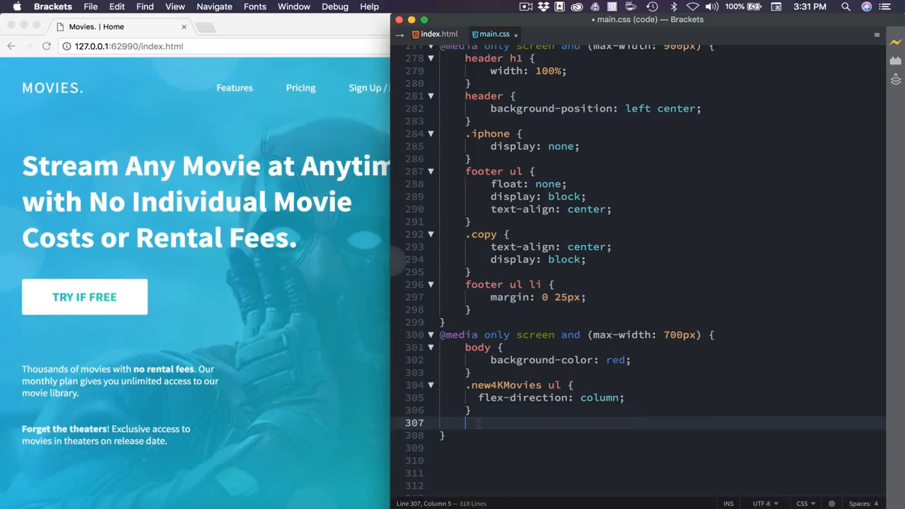
- Add .desktop { display: none; } and .mobile { display: block; } rules
type(".desktop")
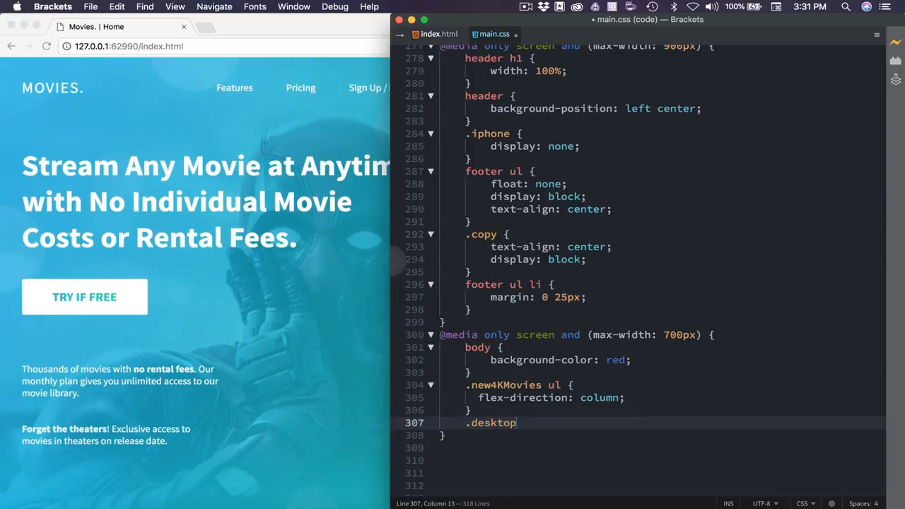
type("display: none;")
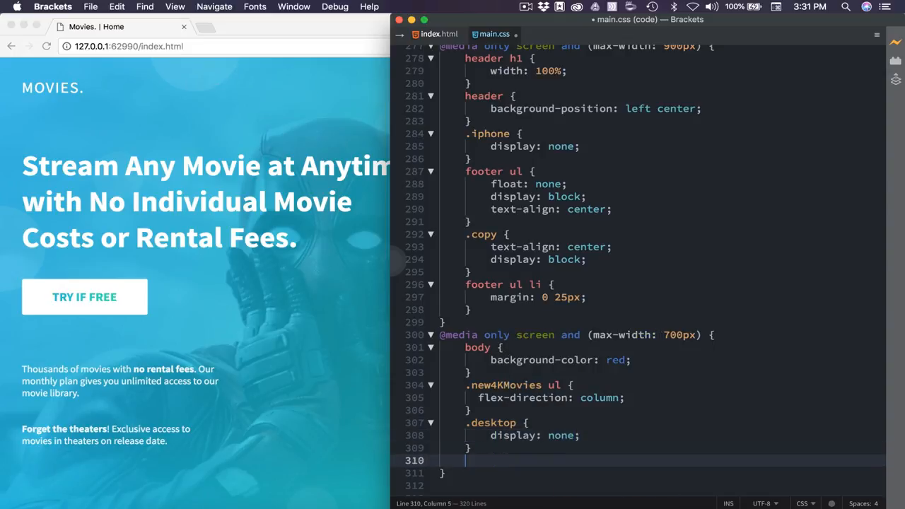
type(".mob")
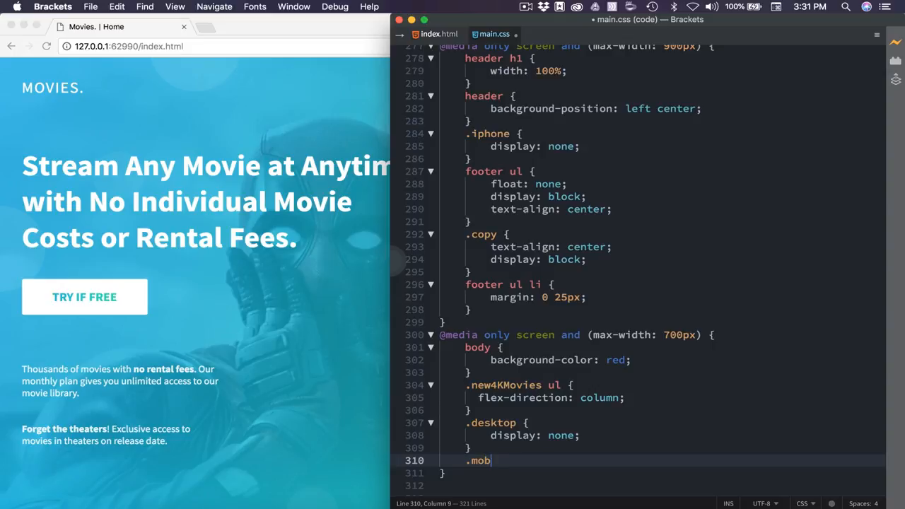
type("display: block;}")
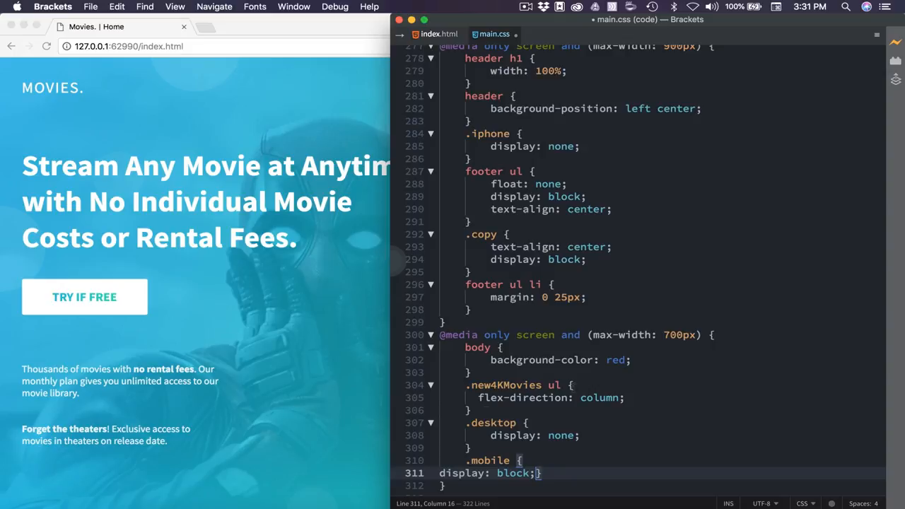
scroll("down", 3)
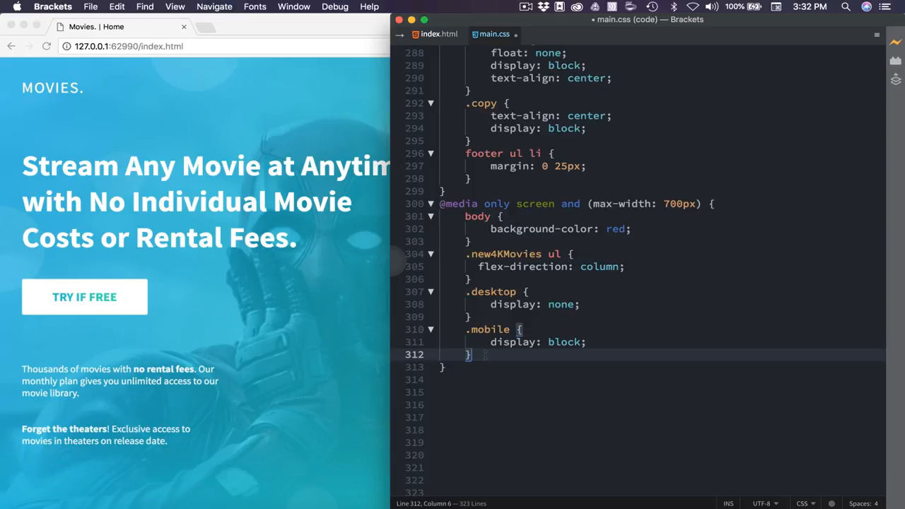
- Add nav ul li { margin: 0; } and footer ul li { display: none; } rules
type("nav ul li {")
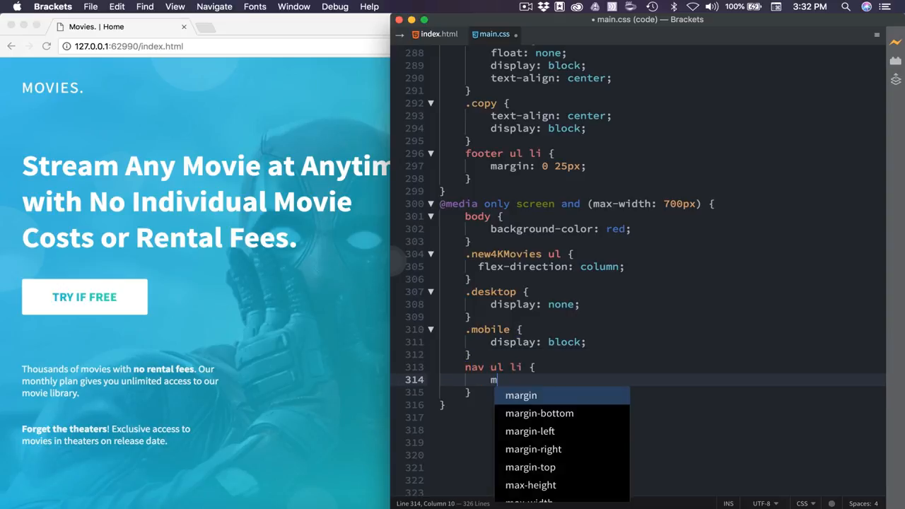
type("argin: 0;")
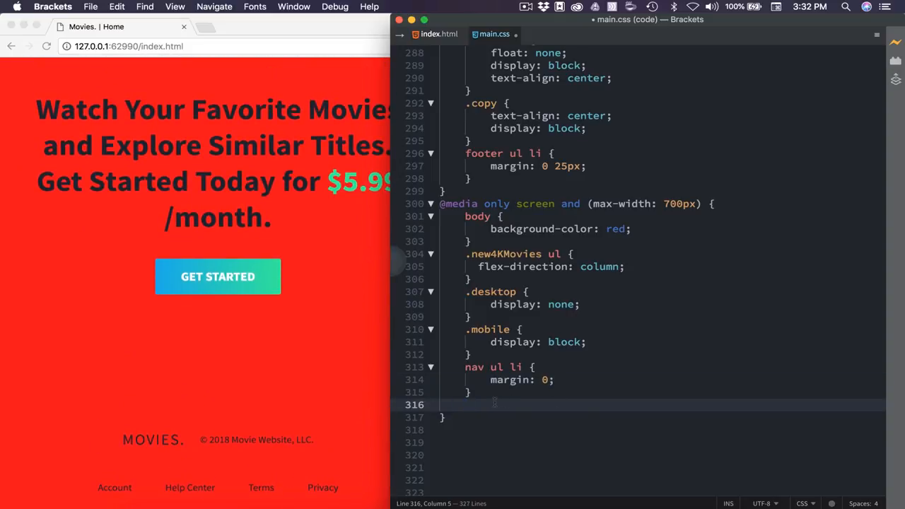
type("footer ul li {")
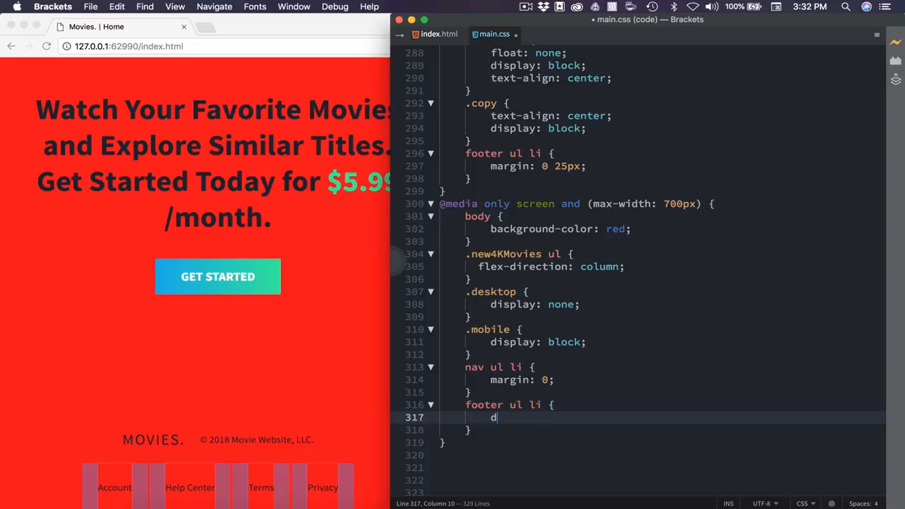
type("isplay: none;")
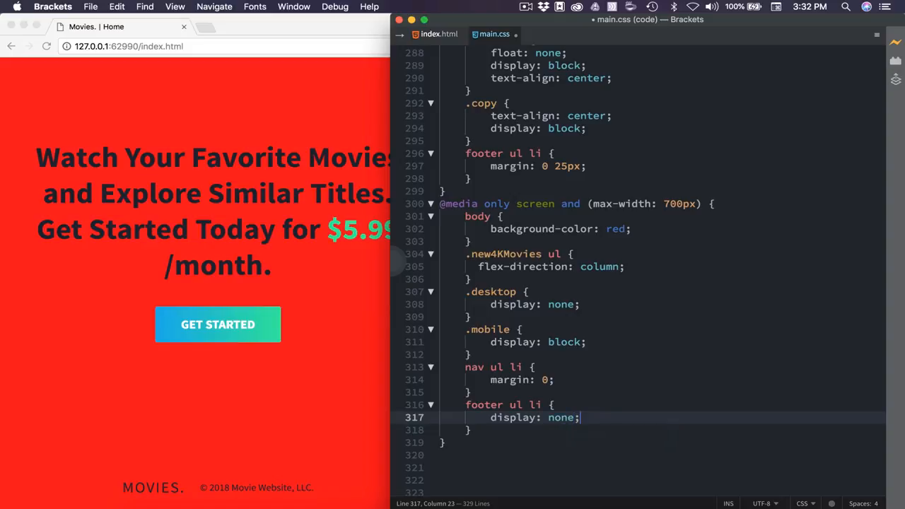
scroll("down", 3)
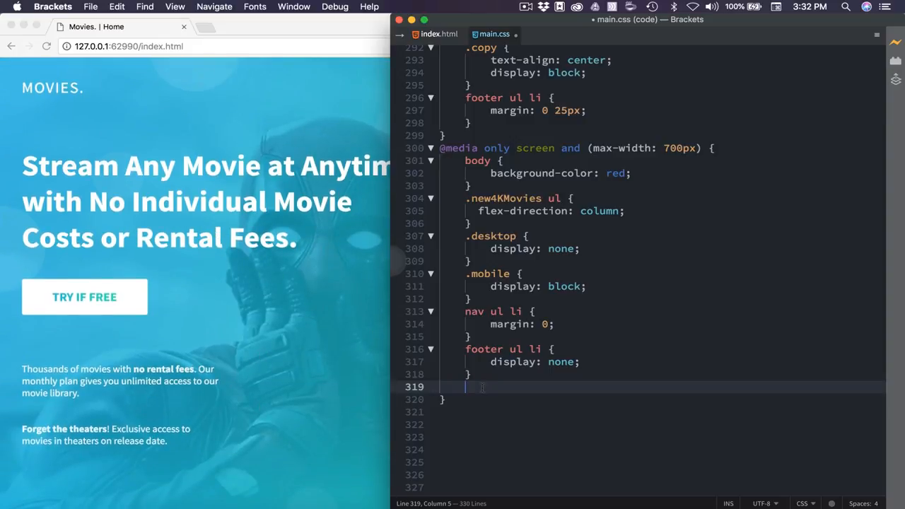
- Add h1 { font-size: 36px; }, remove the red body rule, and save main.css
type("h1 {")
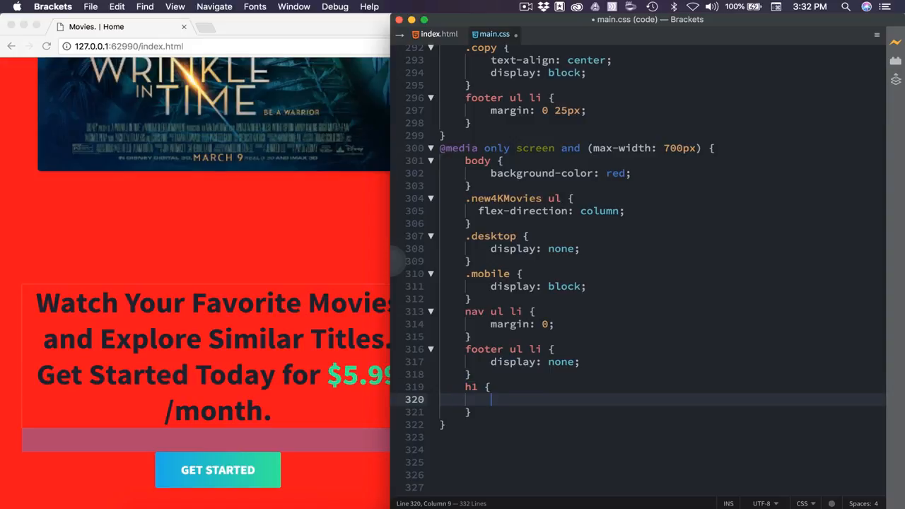
type("font-size:")
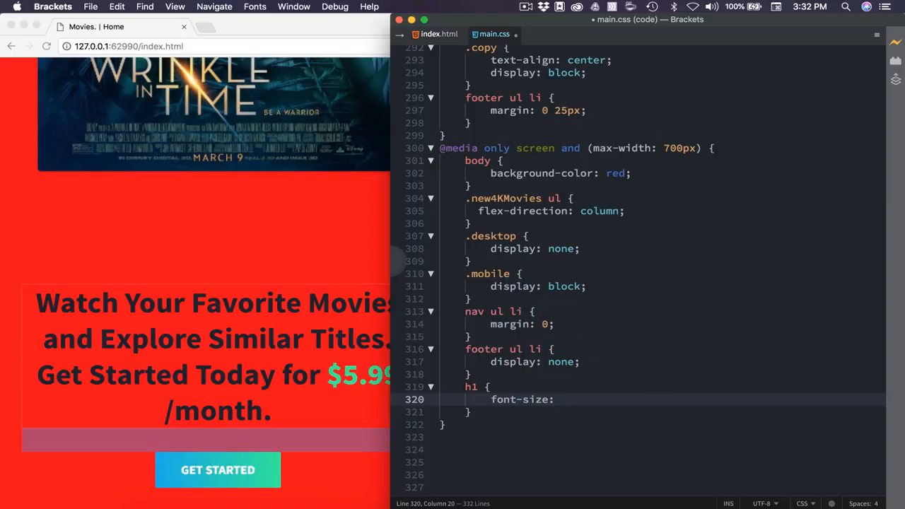
type("36")
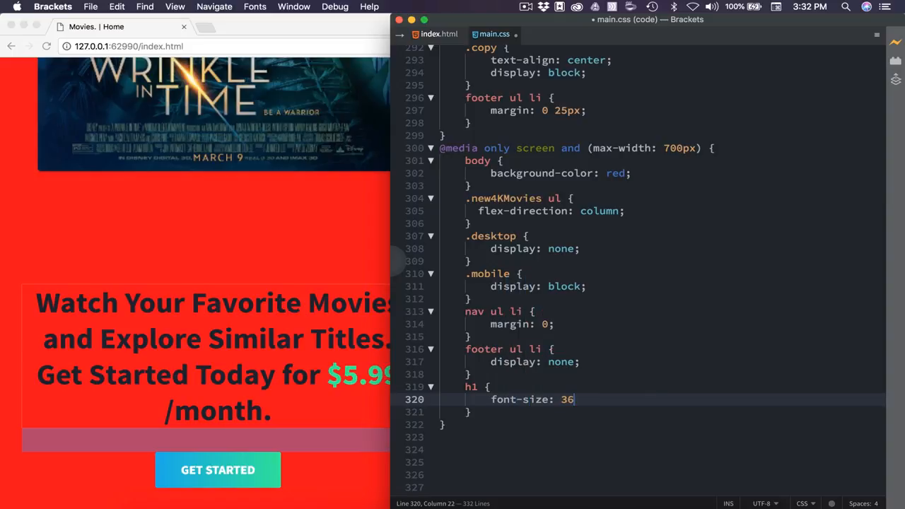
type("px;")
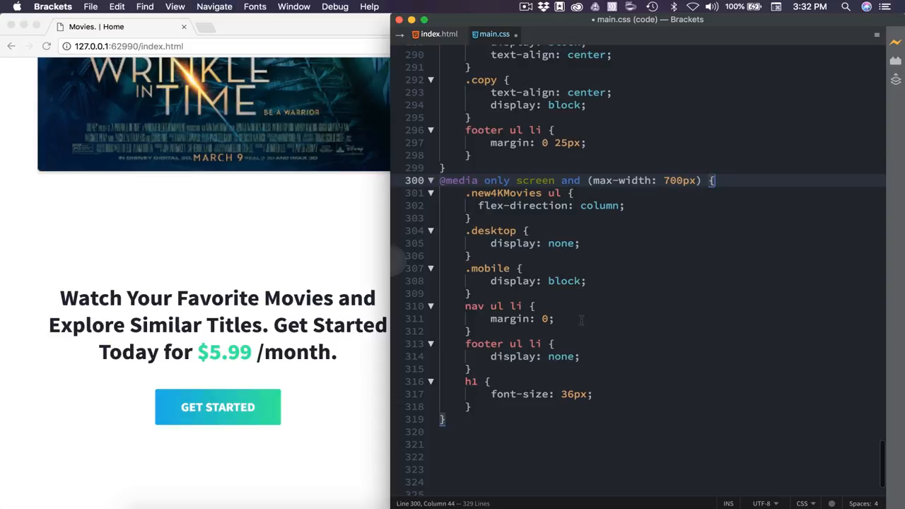
left_click(601, 431)
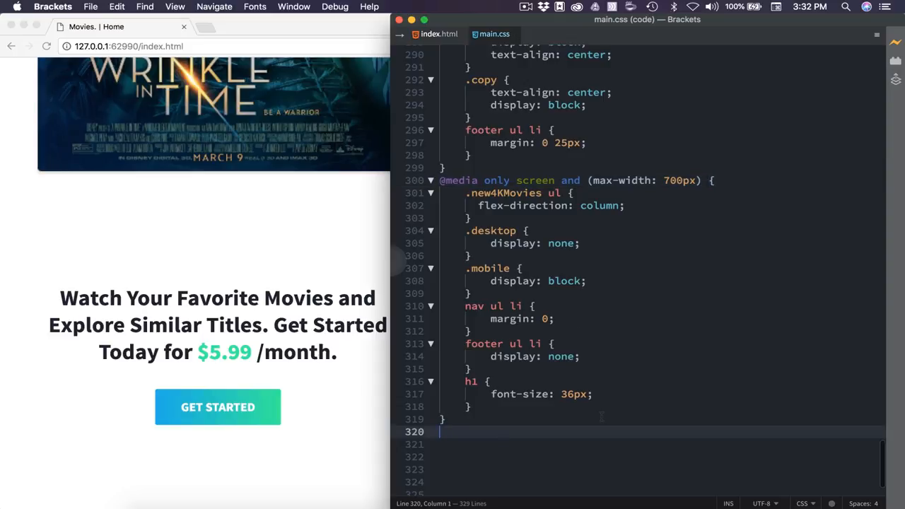
scroll("up", 3)
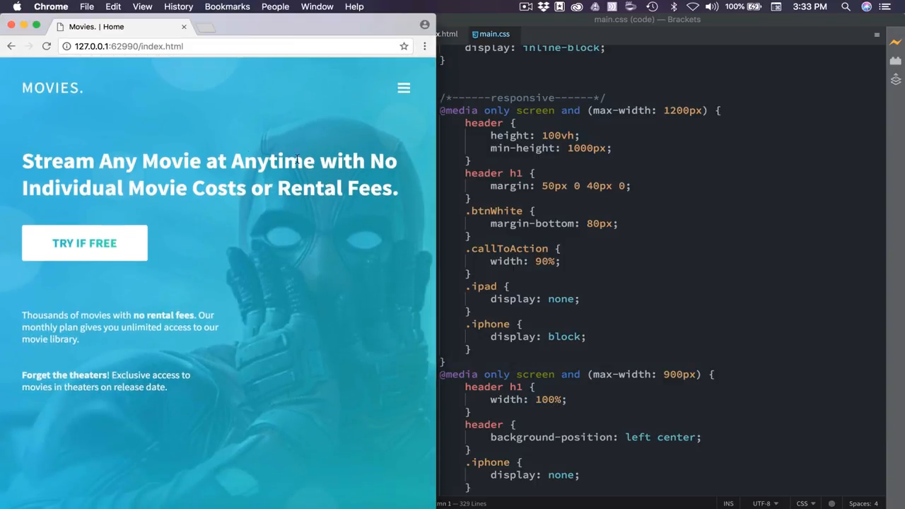
- Open the hamburger menu and scroll through the narrow mobile layout in Chrome
left_click(404, 88)
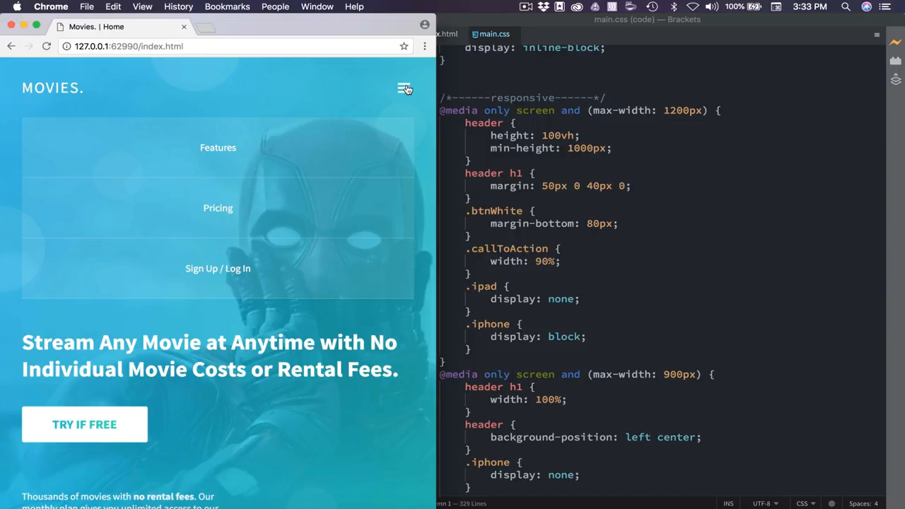
scroll("down", 3)
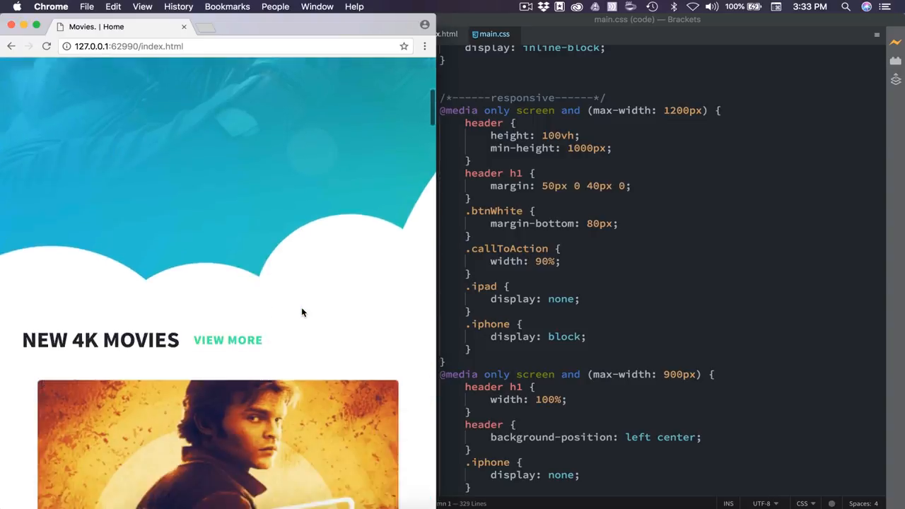
scroll("down", 3)
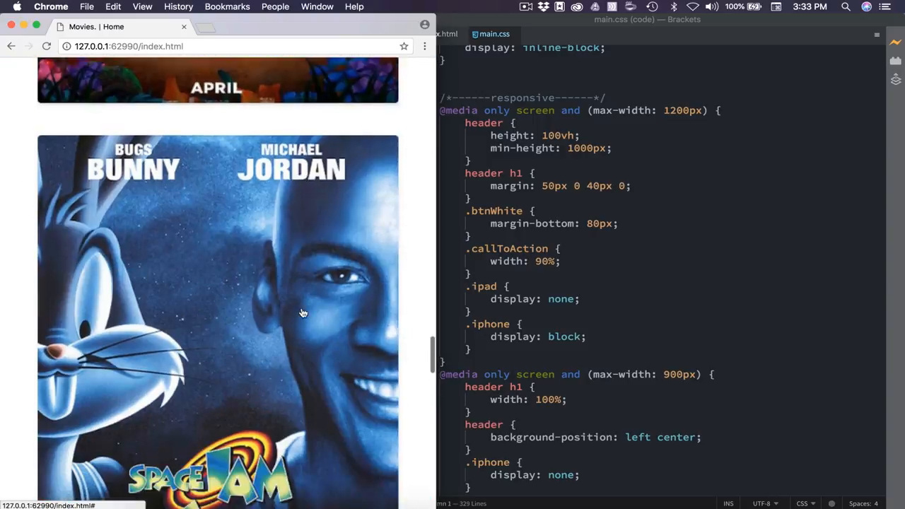
scroll("down", 3)
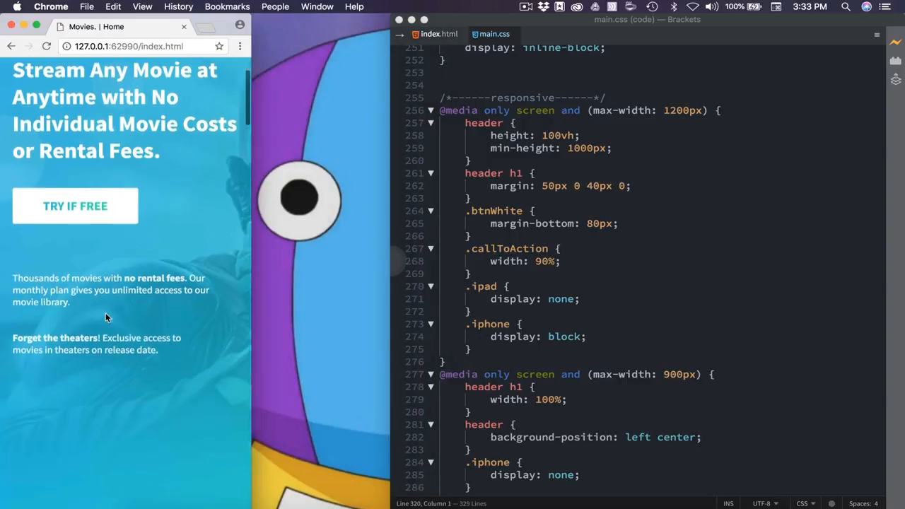
scroll("down", 3)
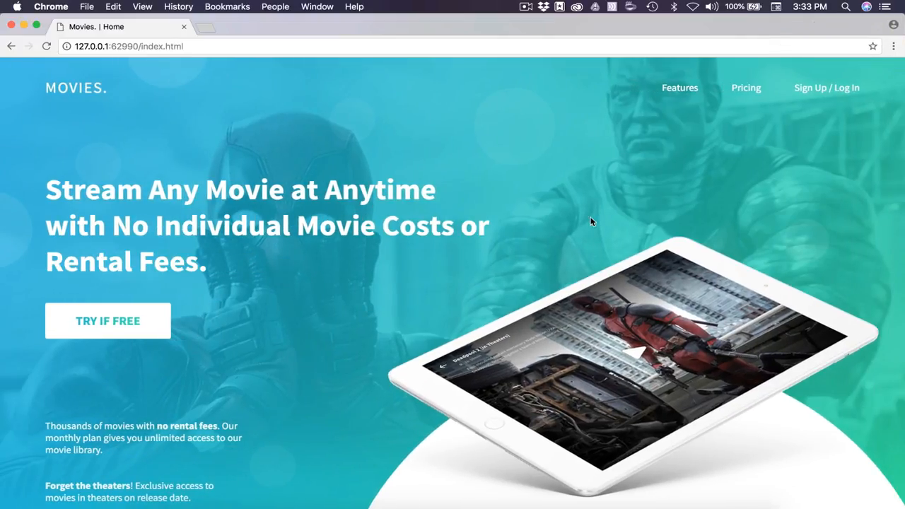
mouse_move(465, 188)
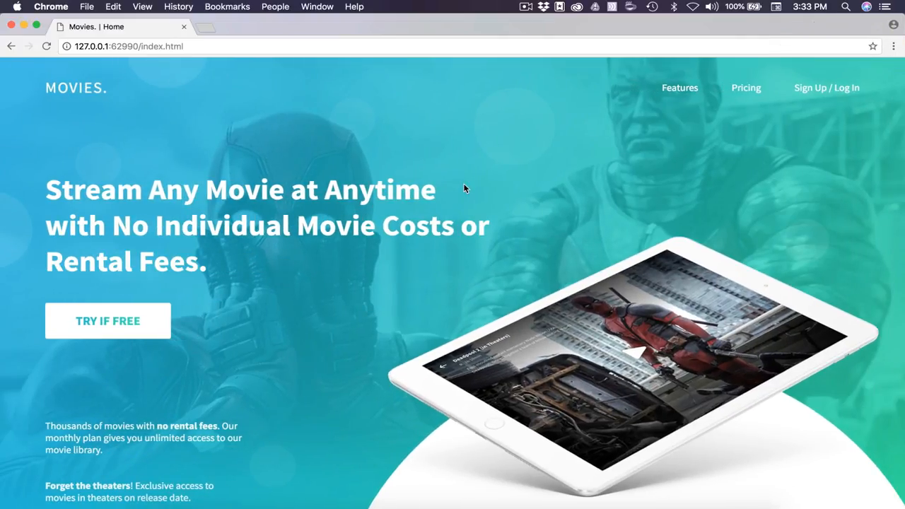